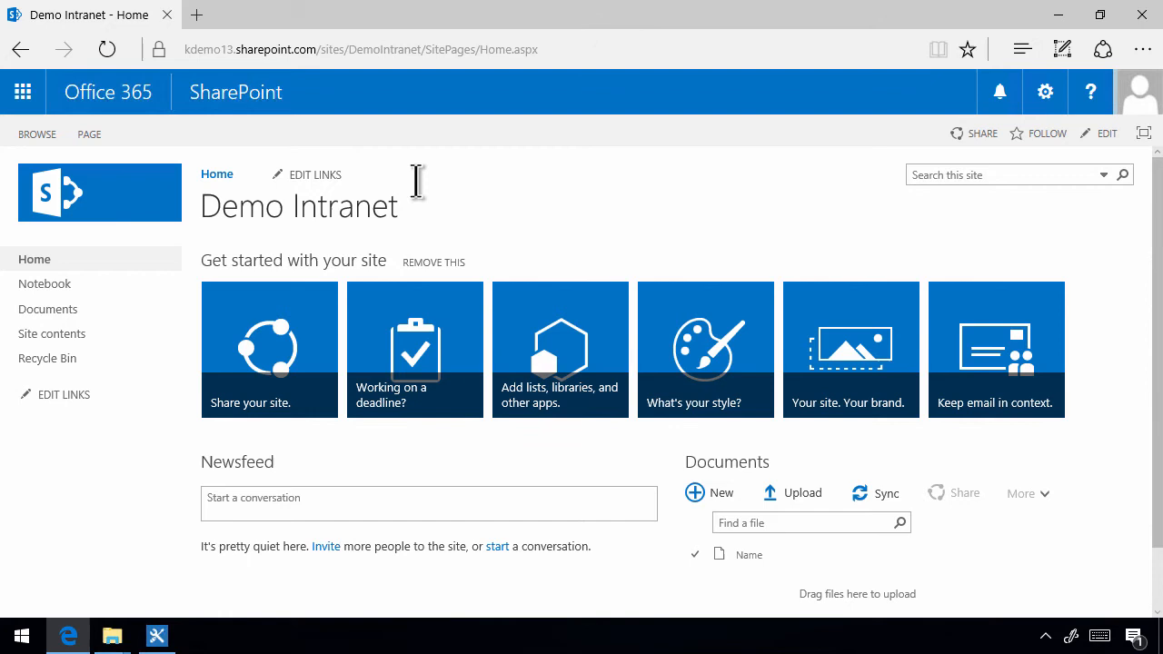
mouse_move(463, 222)
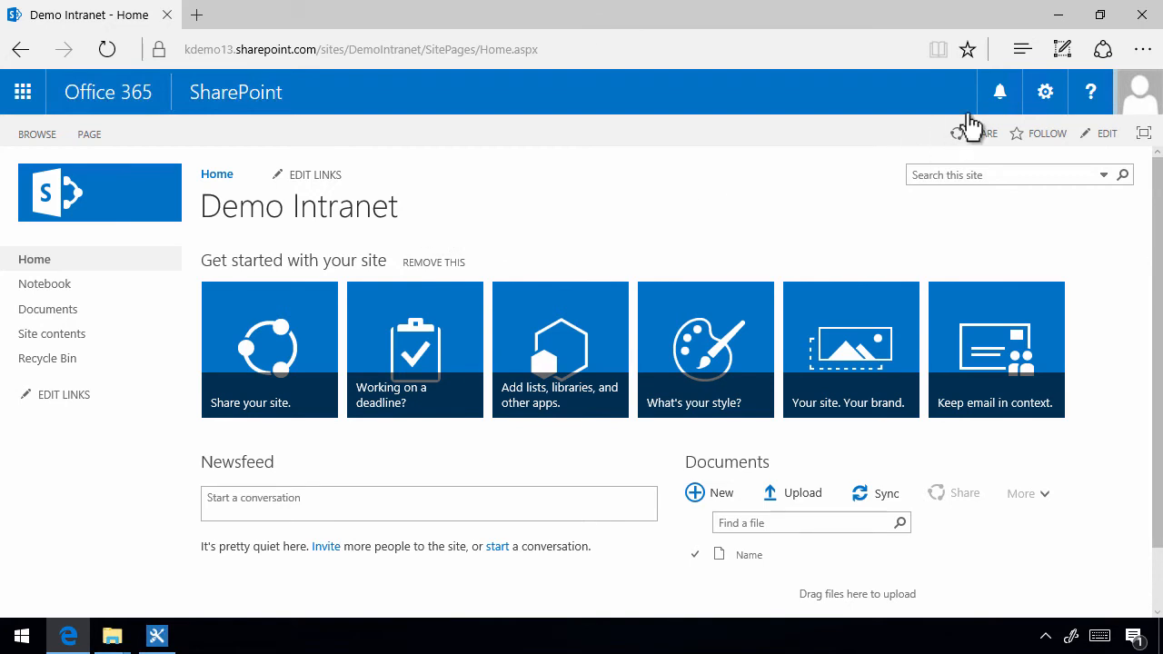
- Bring up the site settings menu from the Demo Intranet home page
click(1045, 90)
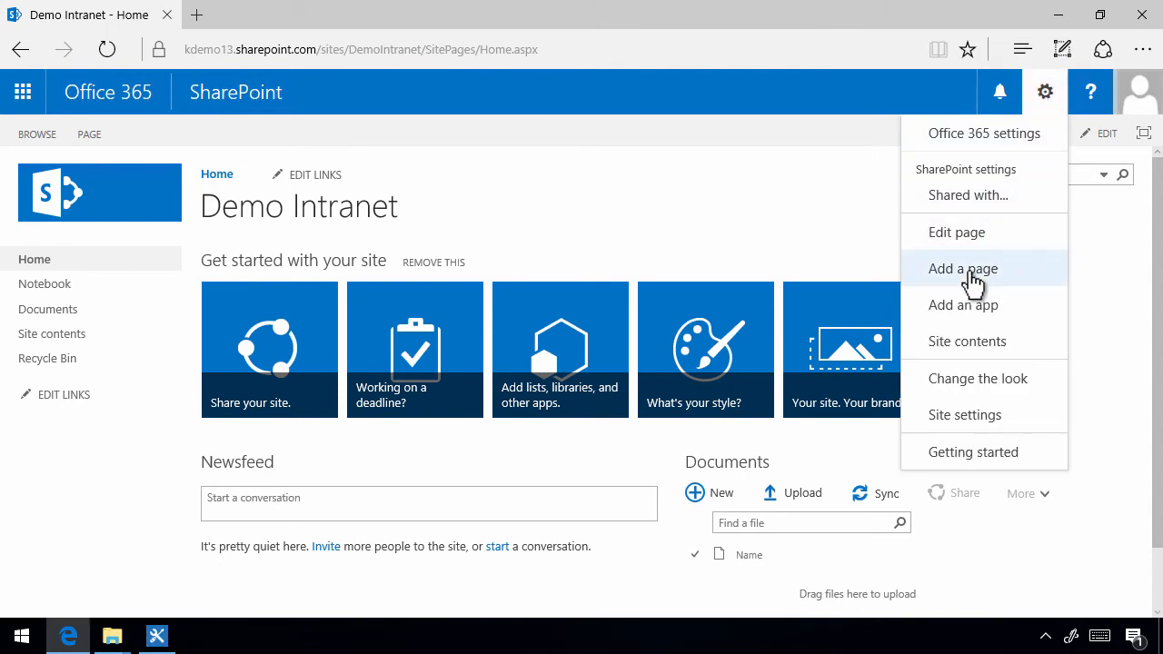
mouse_move(949, 276)
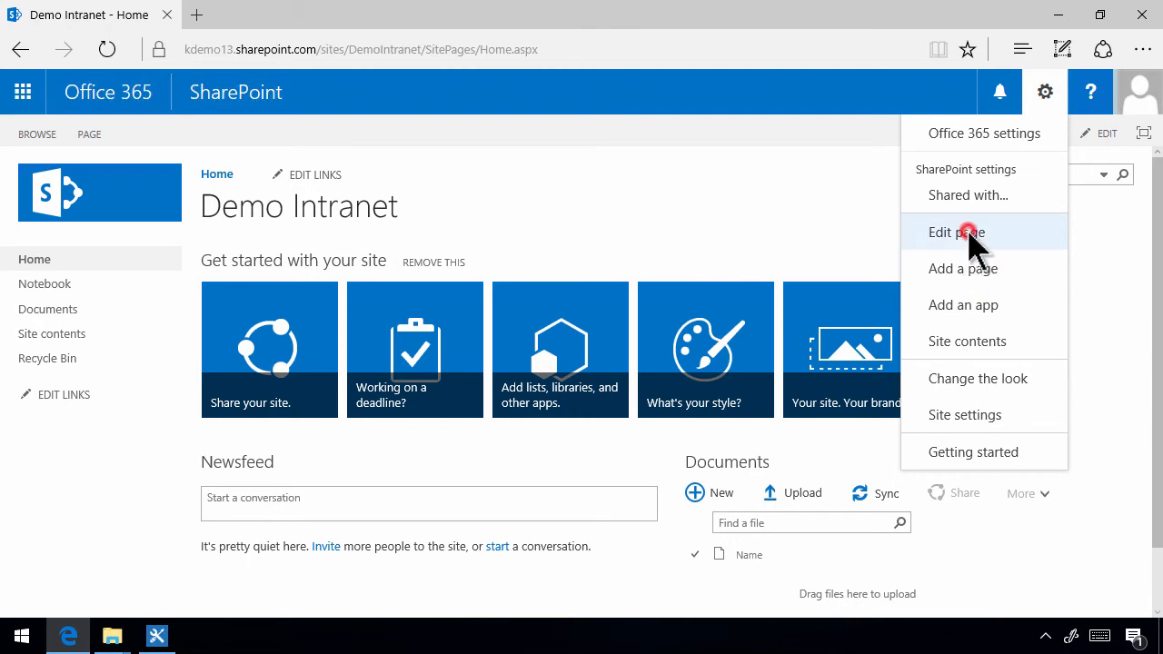
click(956, 232)
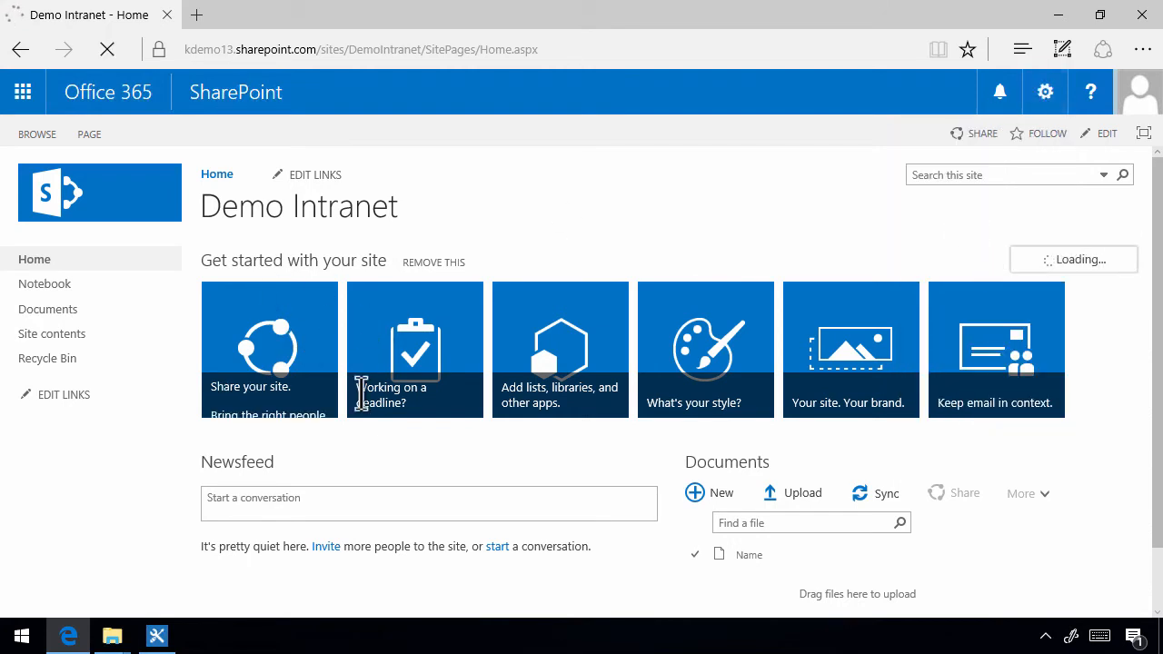
click(1105, 133)
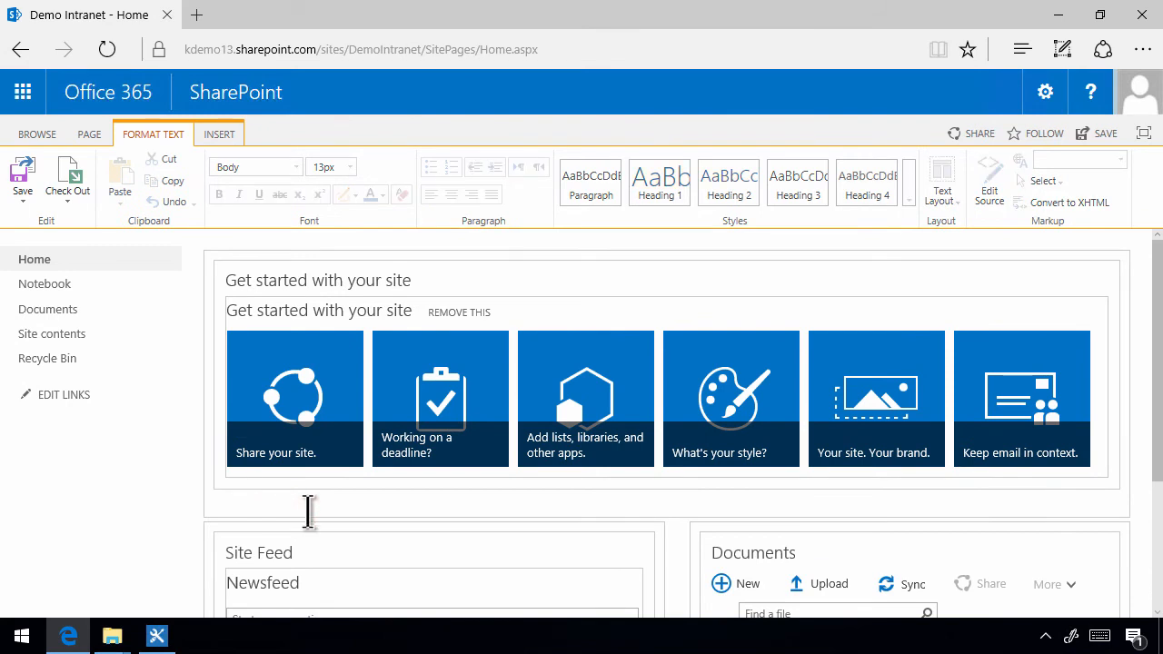
click(218, 134)
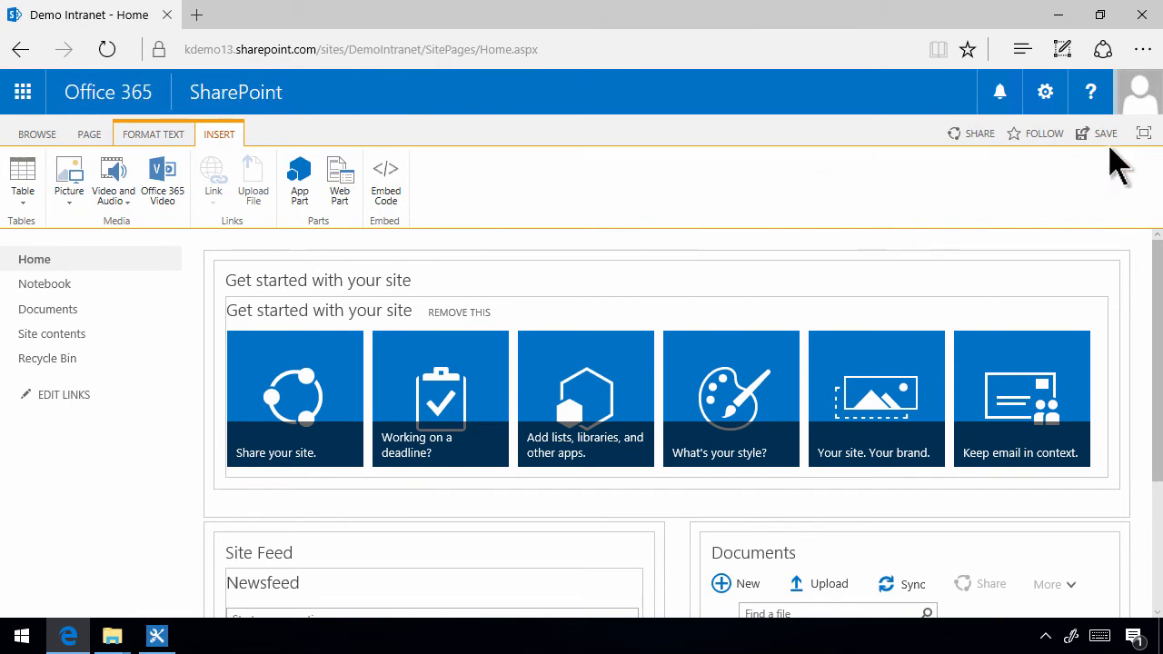
mouse_move(90, 135)
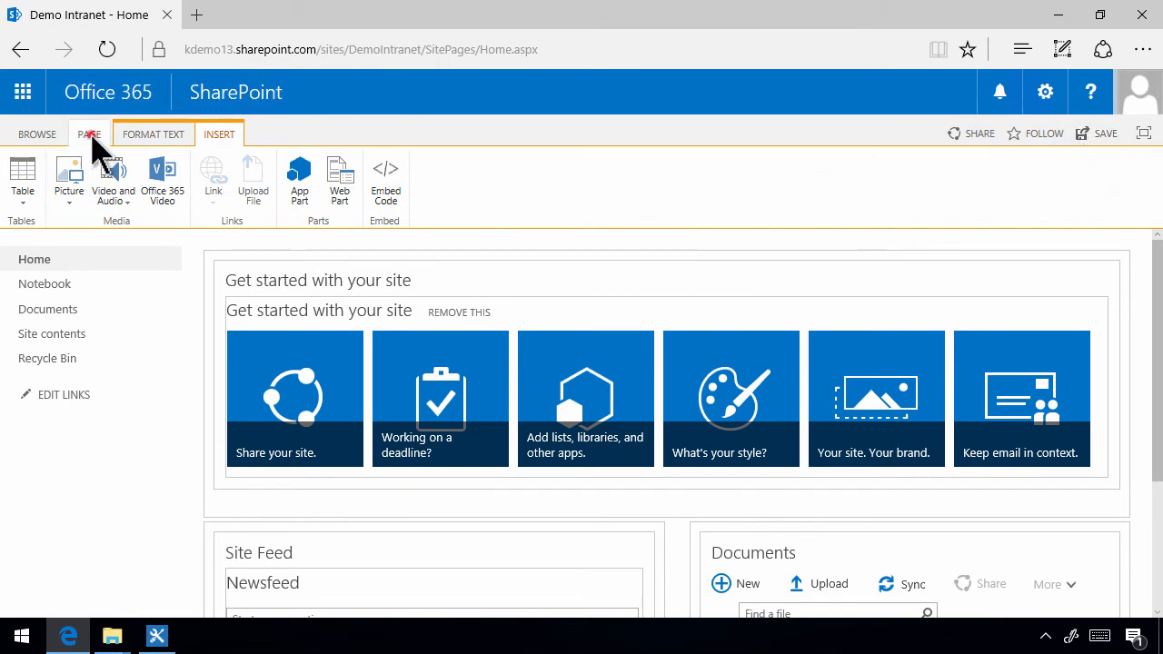
click(87, 135)
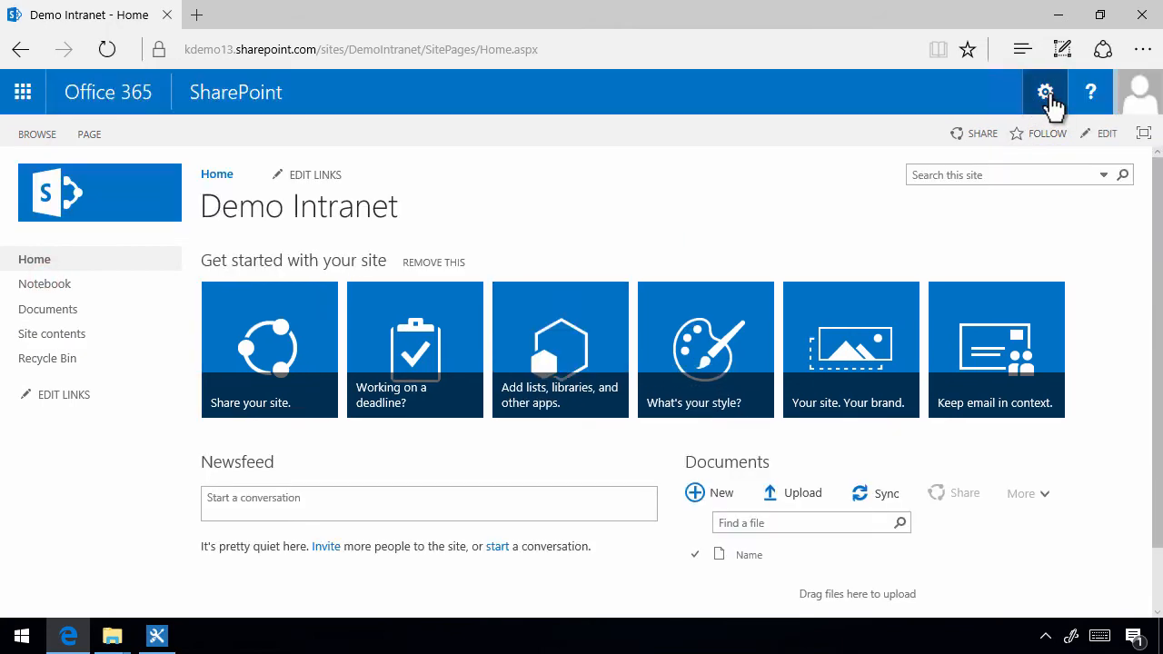
- Add a new site page and title it 'New home page!'
click(1044, 91)
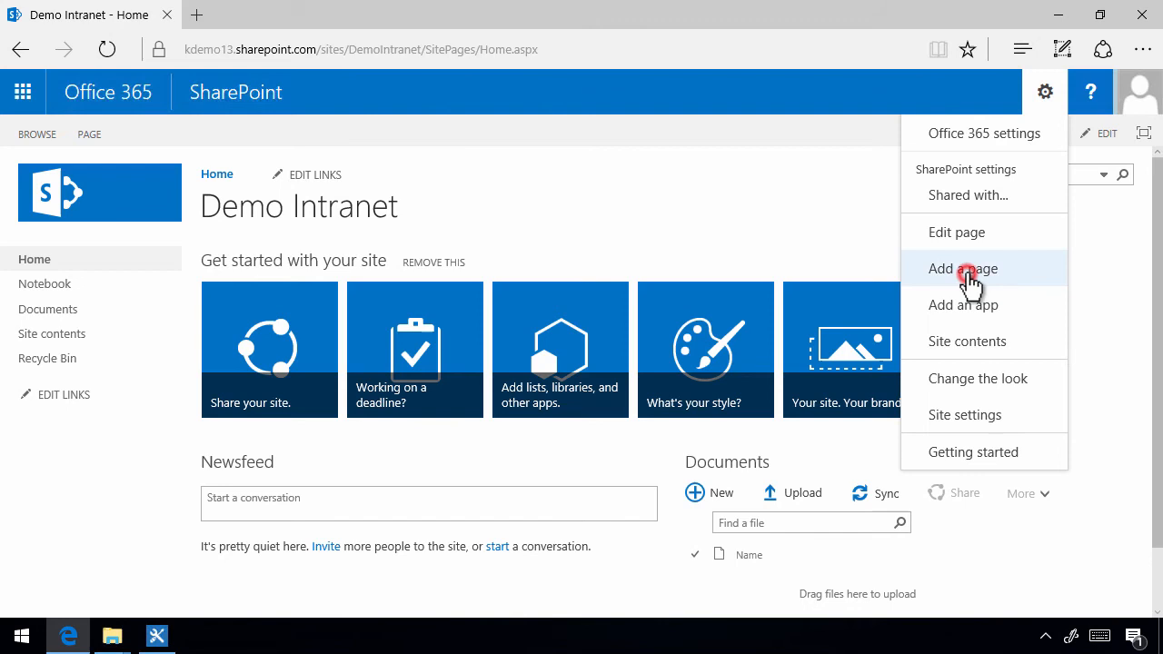
click(963, 269)
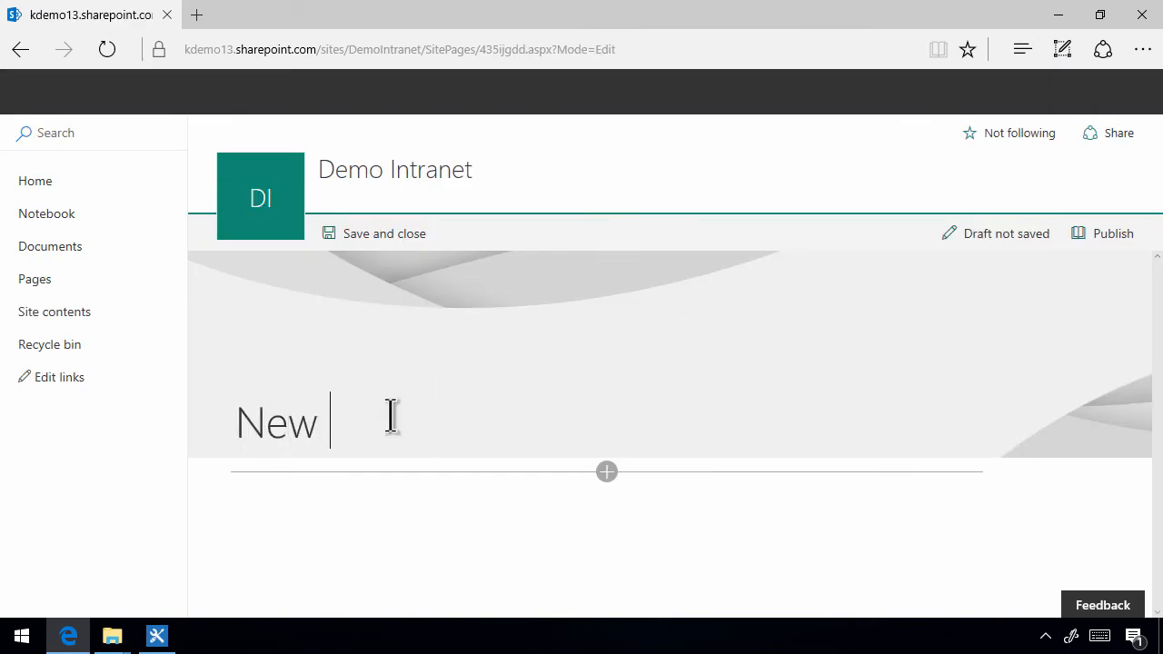
text(home page!)
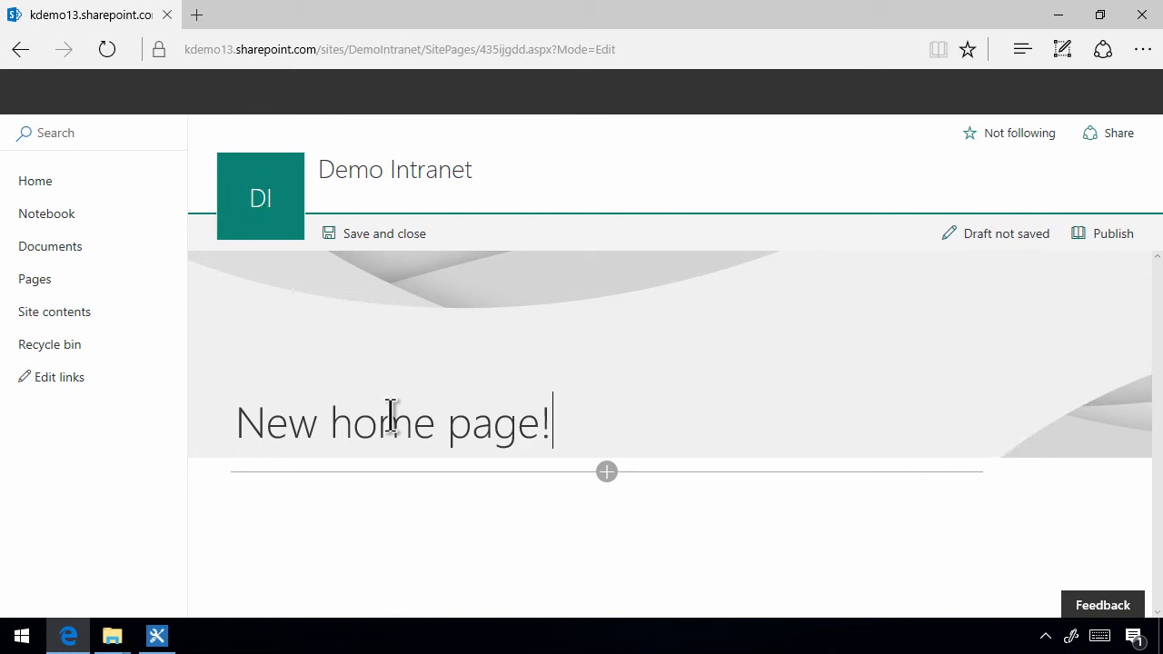
mouse_move(606, 472)
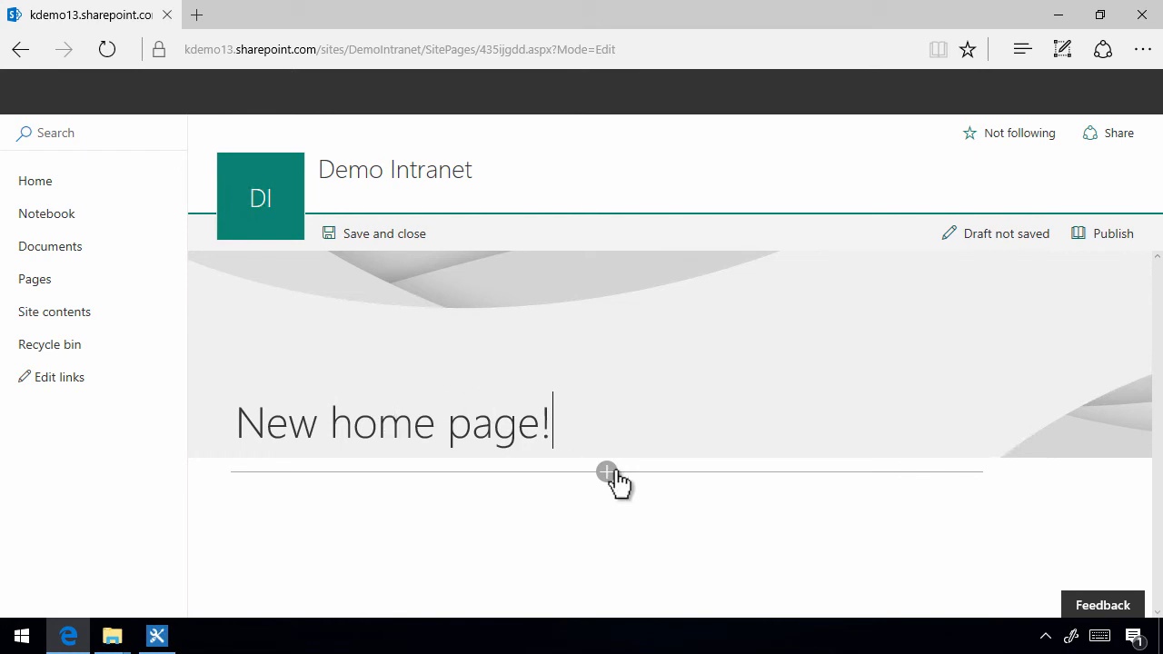
double_click(498, 421)
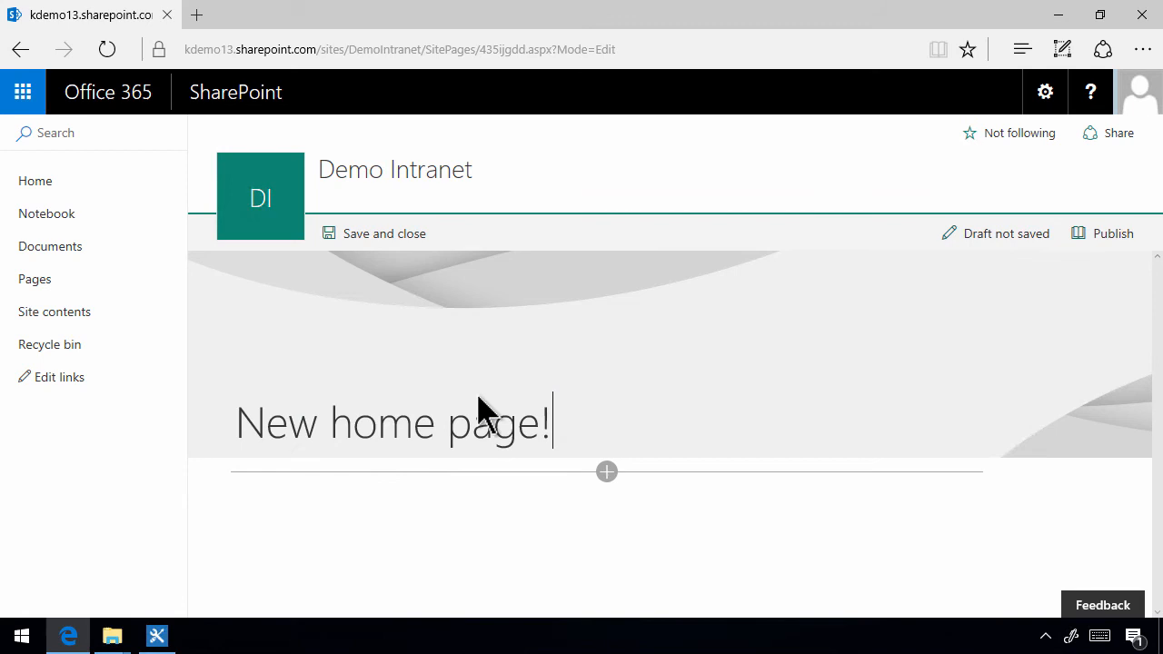
mouse_move(658, 312)
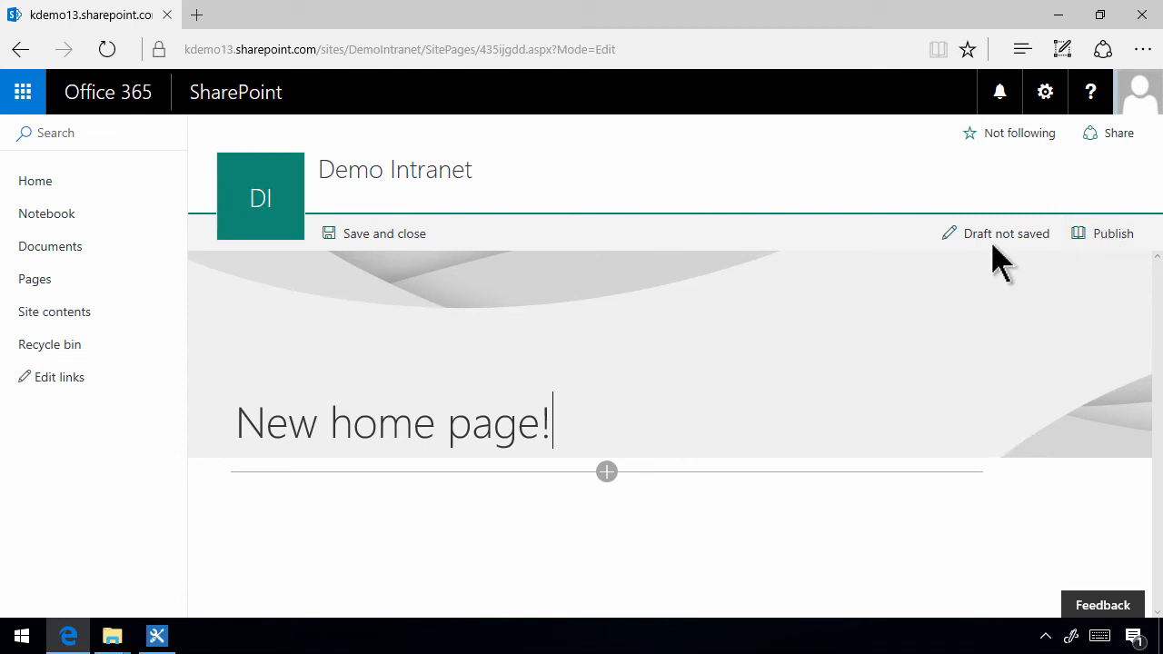
mouse_move(554, 472)
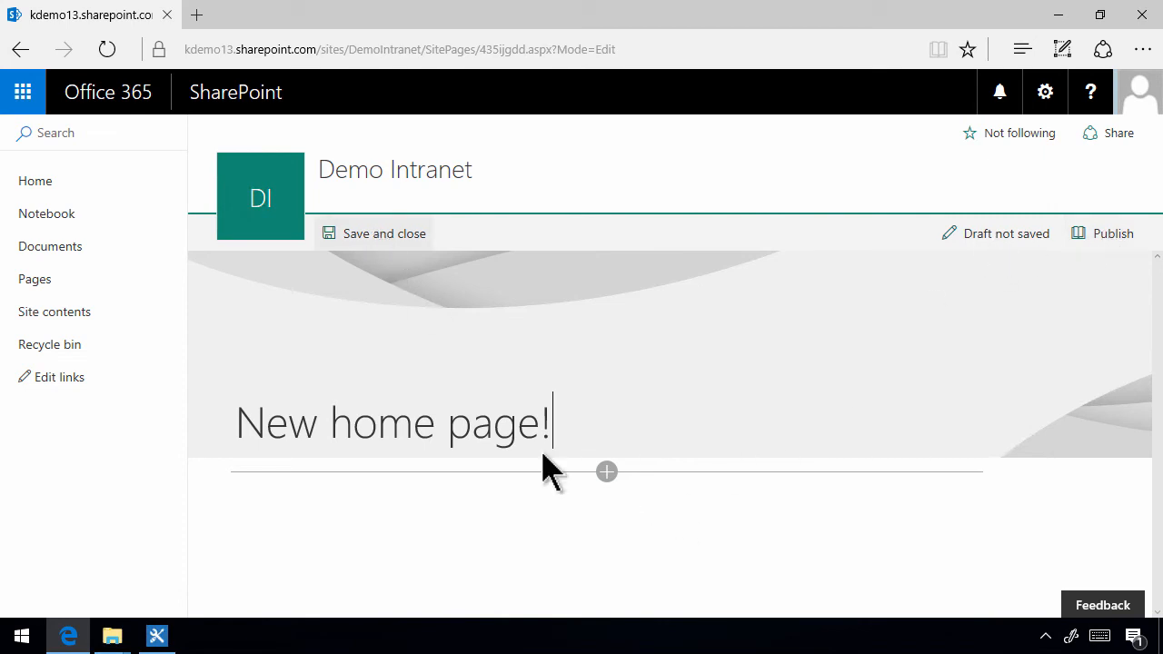
- Insert an empty Text web part beneath the page title
click(607, 470)
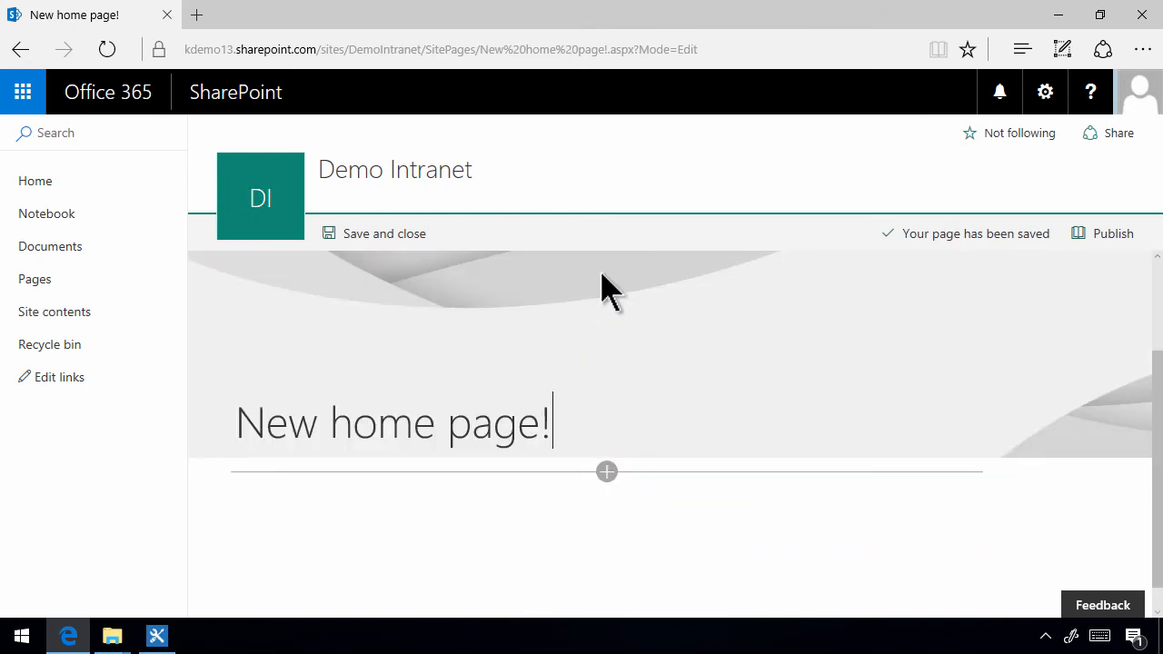
click(606, 471)
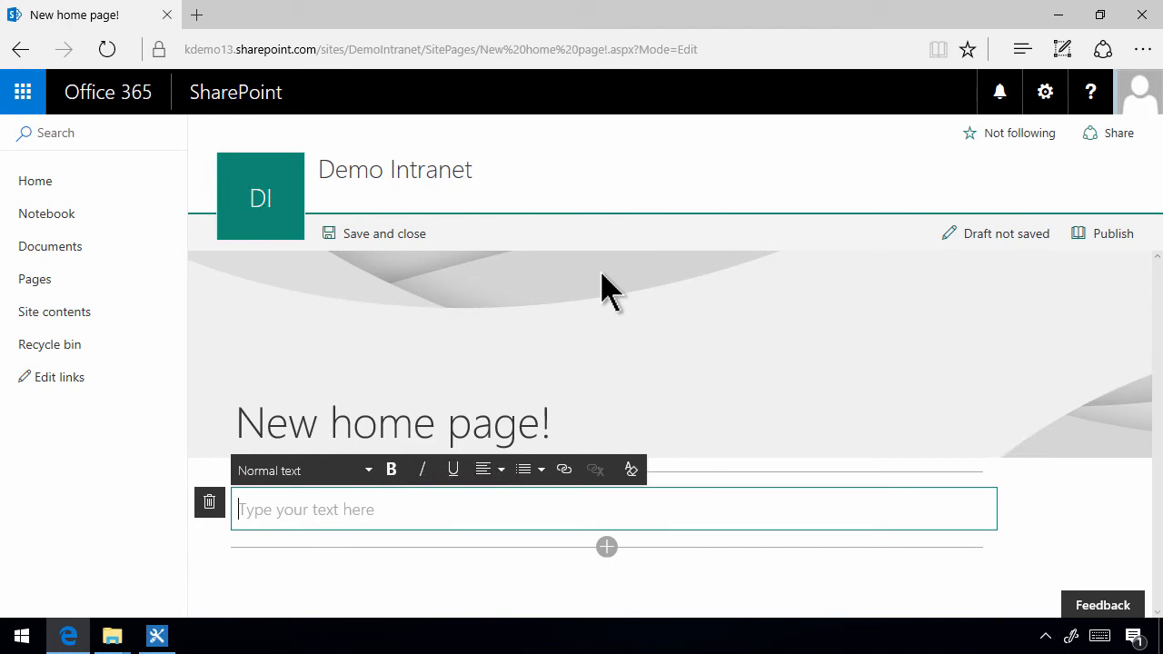
click(374, 233)
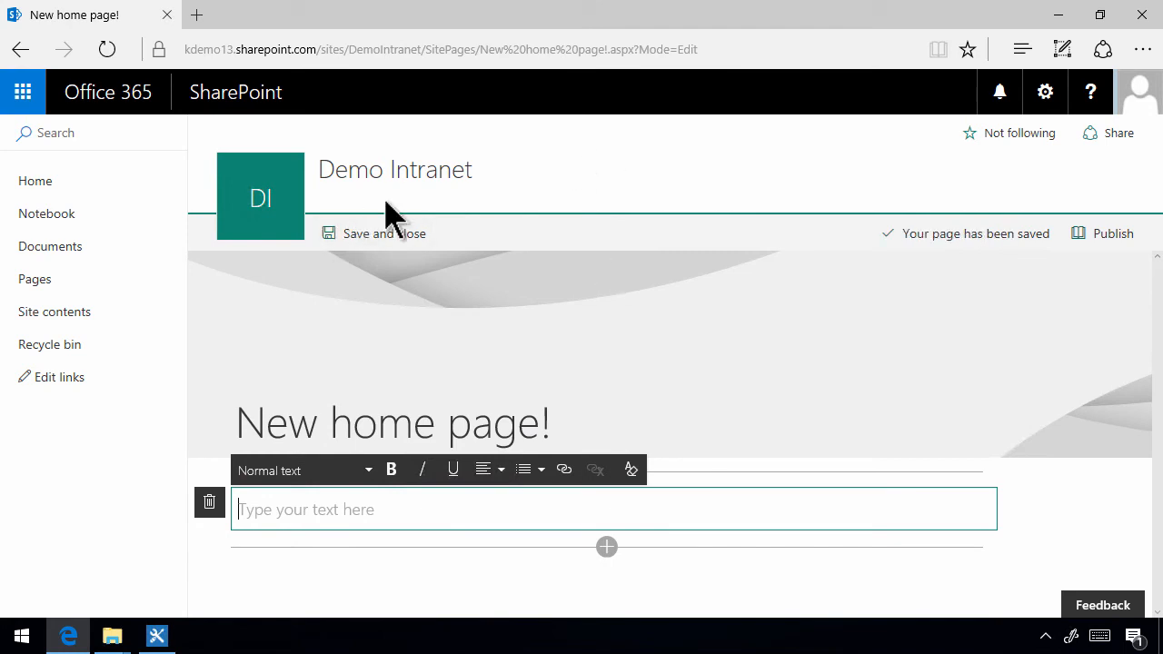
mouse_move(209, 146)
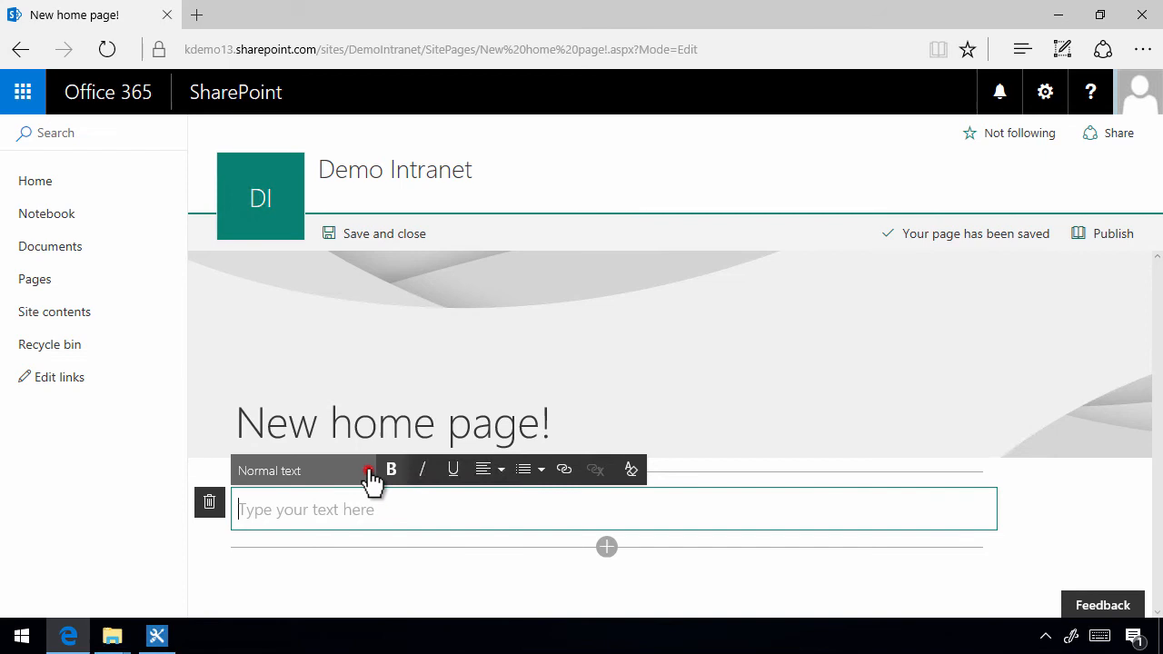
mouse_move(505, 481)
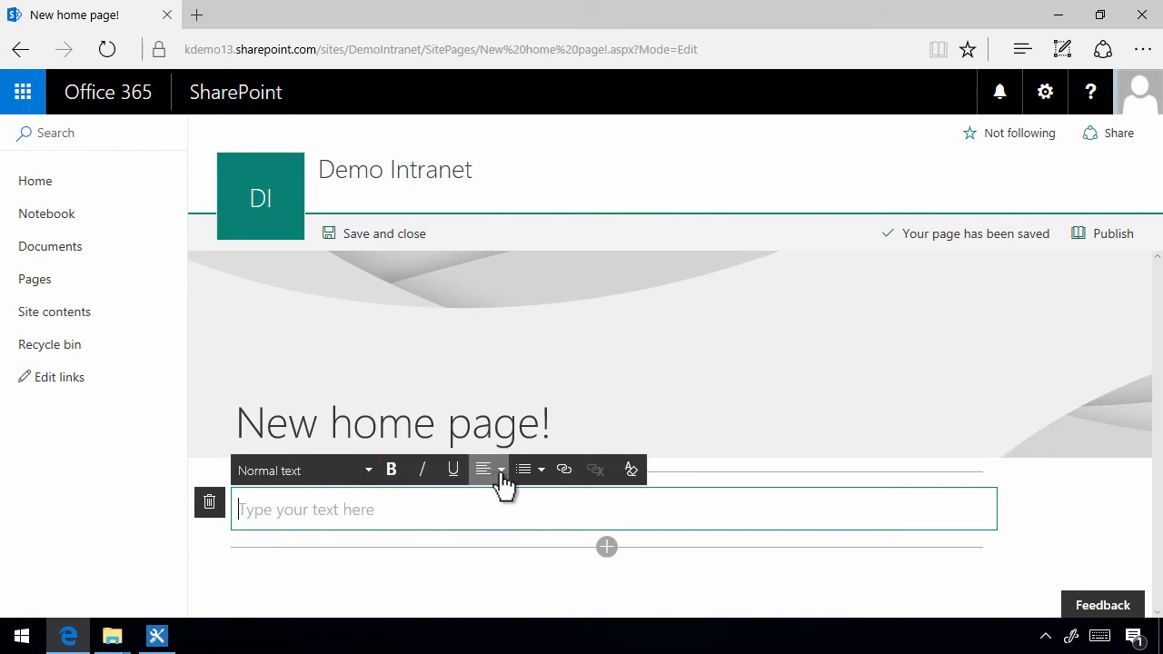
mouse_move(483, 468)
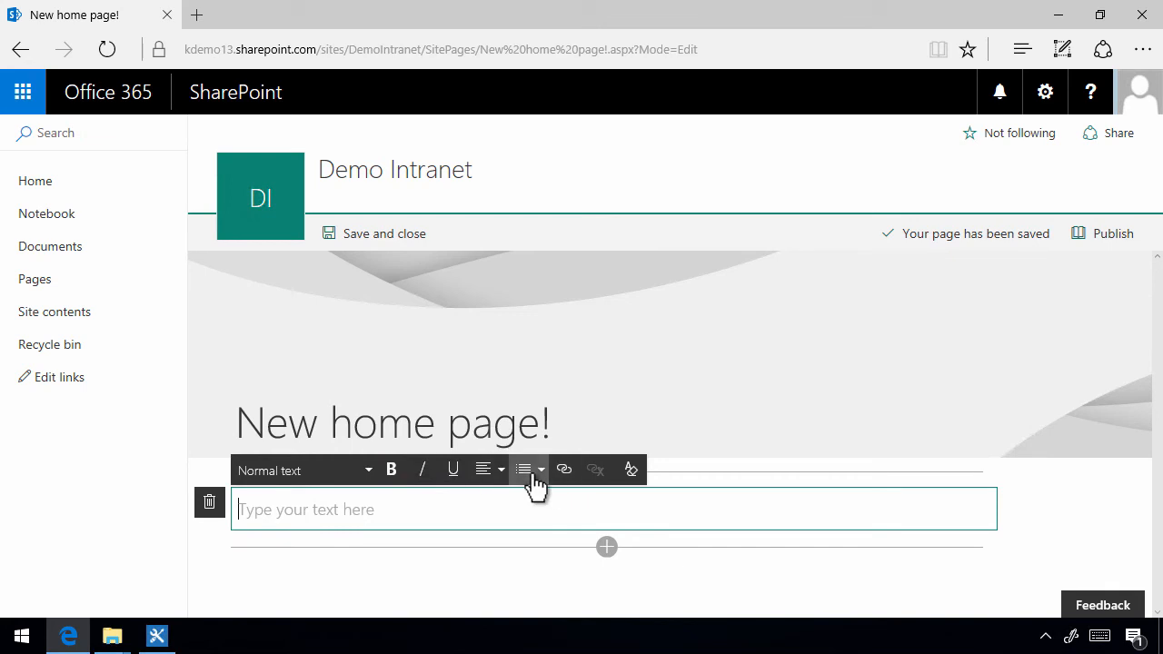
click(499, 468)
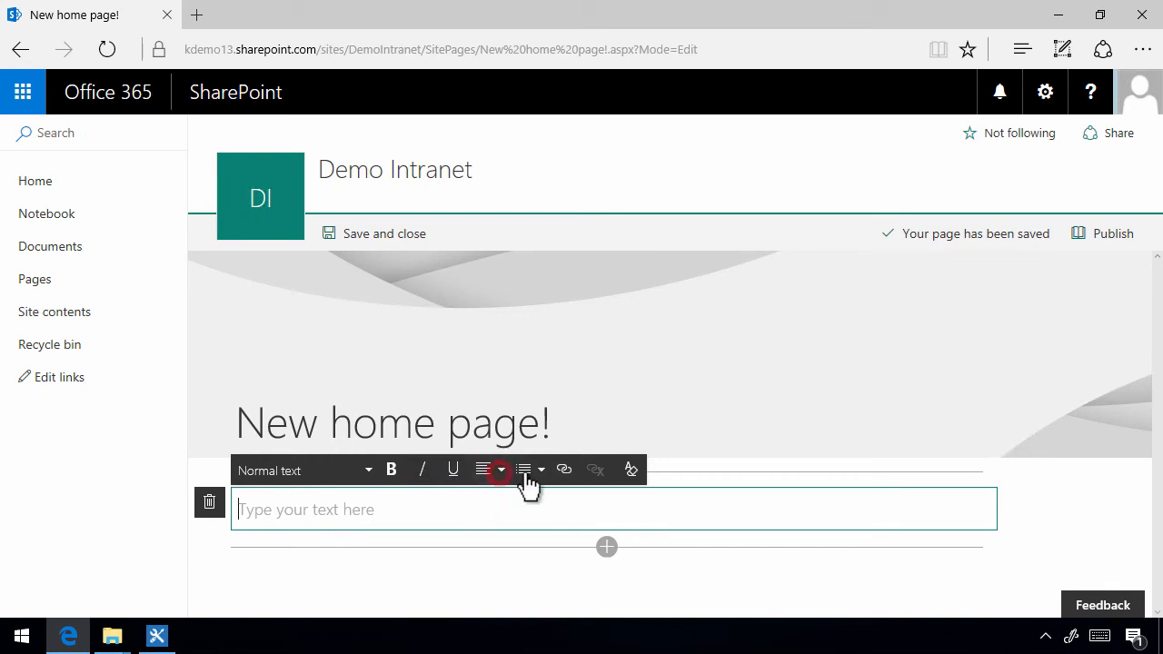
click(542, 469)
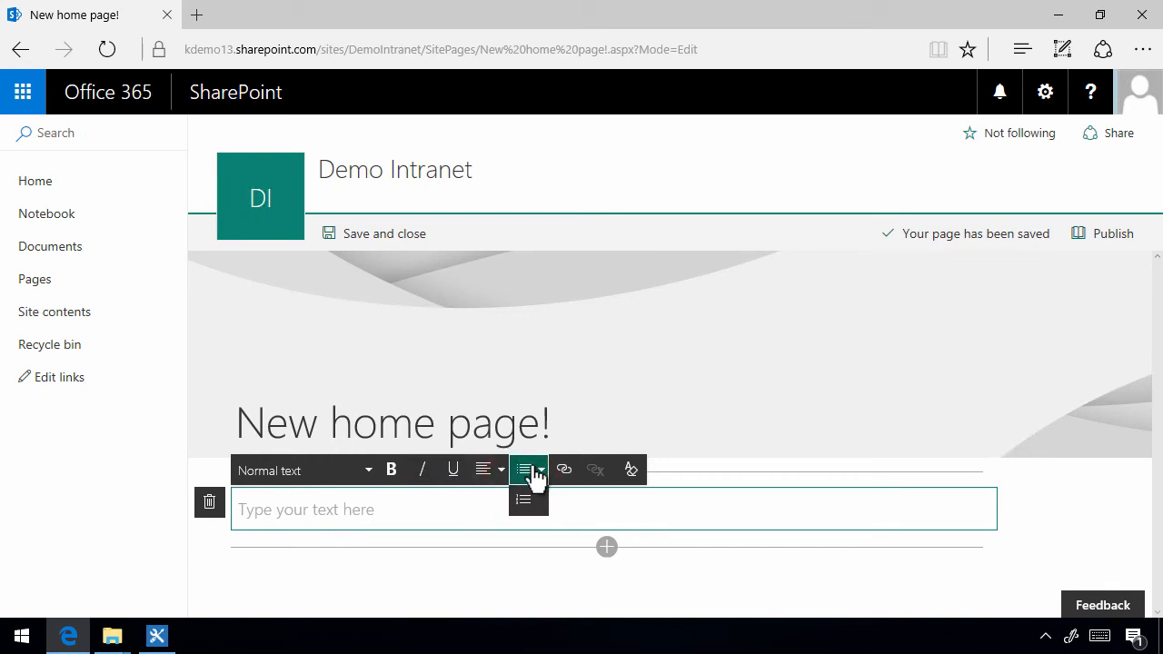
mouse_move(564, 468)
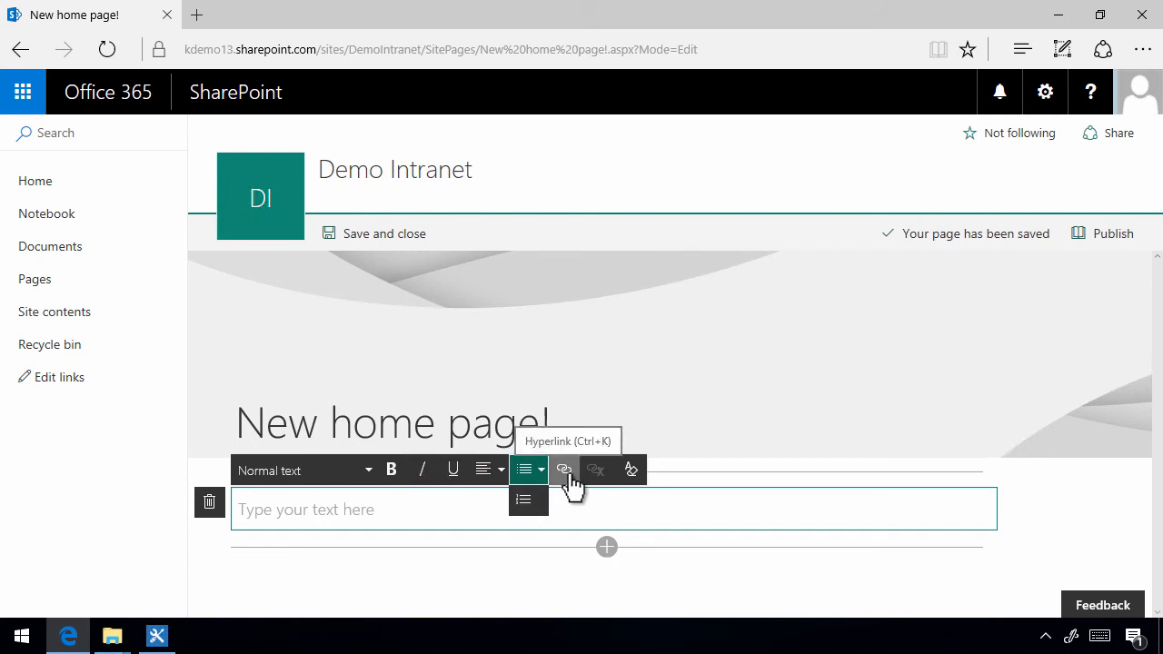
mouse_move(630, 469)
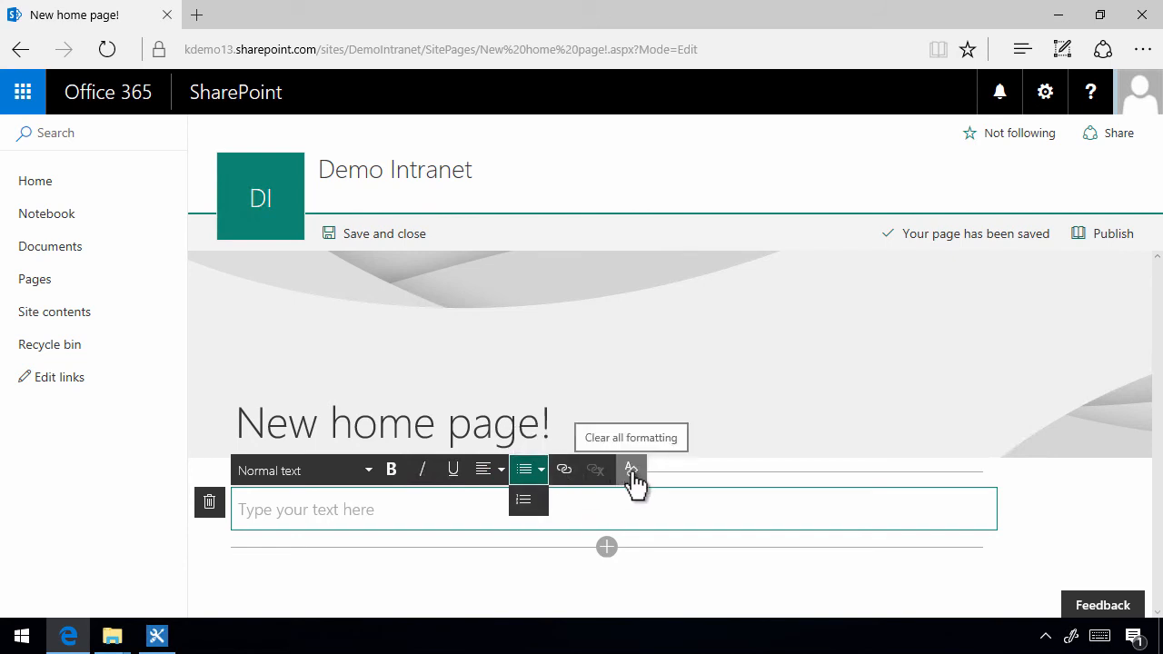
- Enter 'Hello world!' as Normal-style text in the text block
text(H)
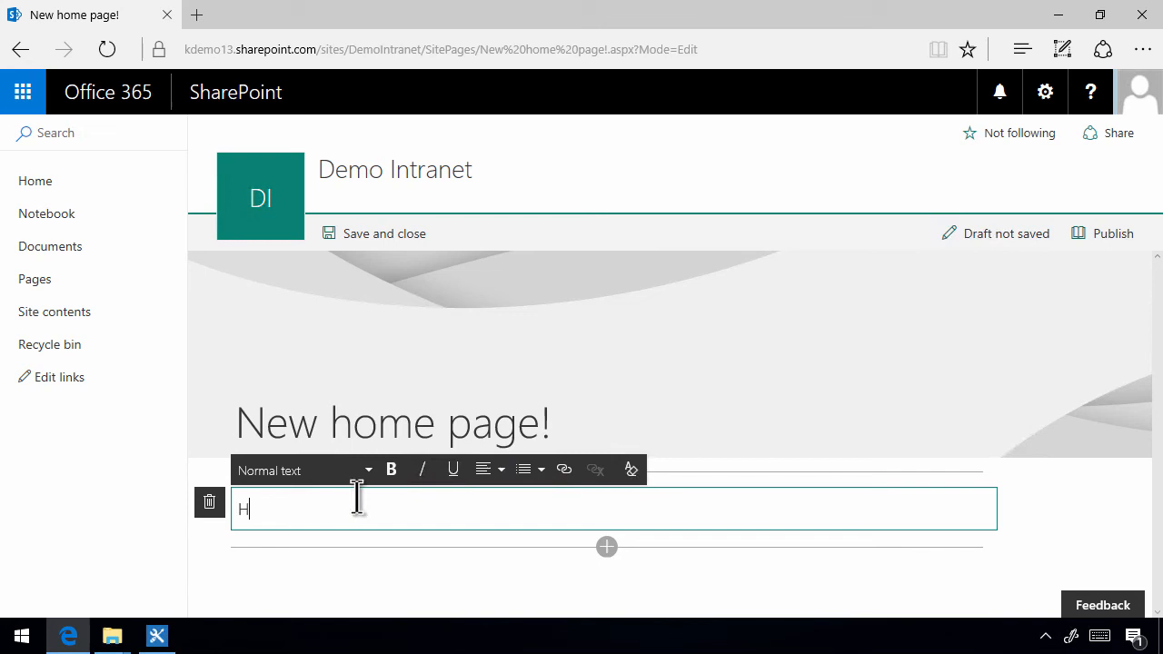
text(ello world!)
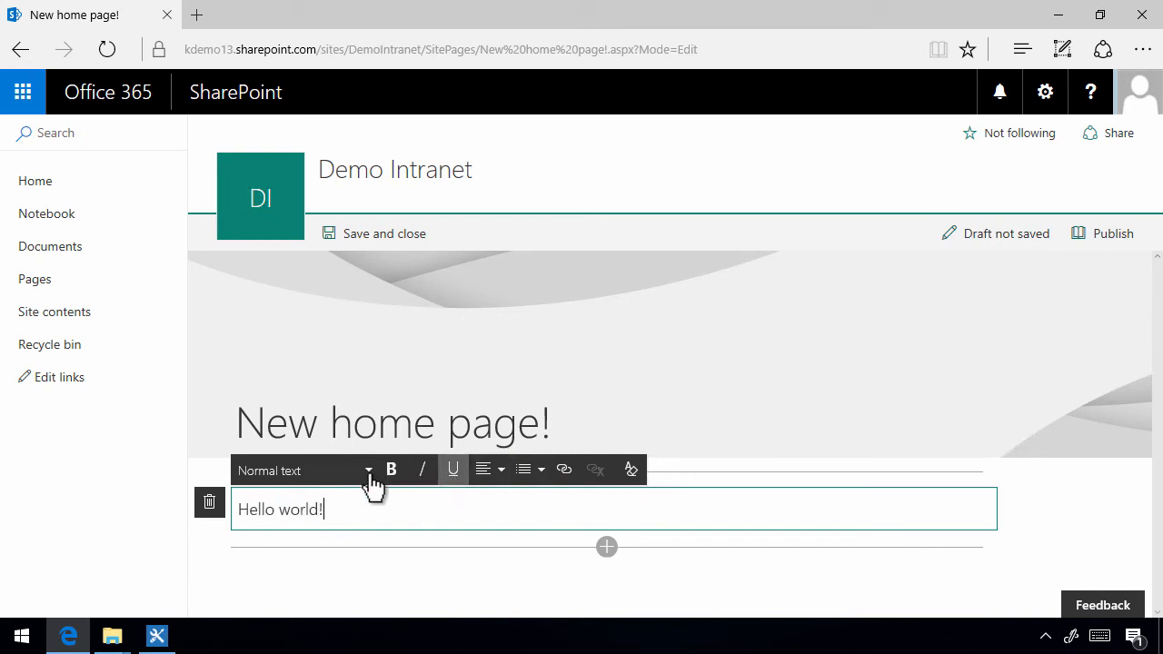
double_click(294, 509)
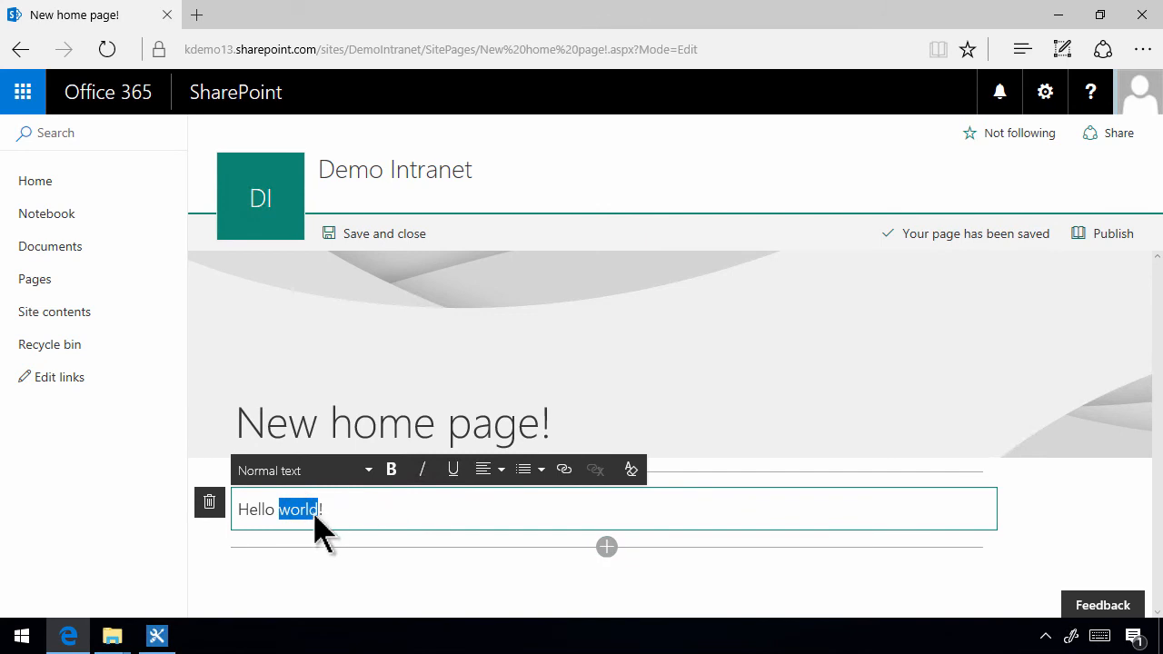
click(391, 469)
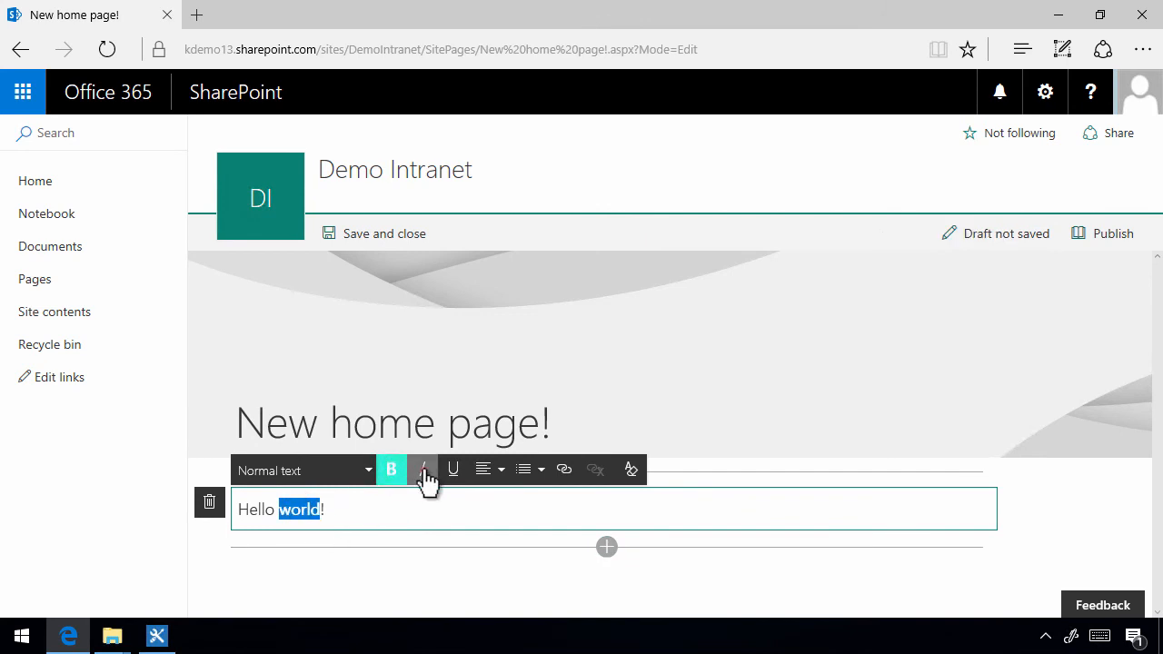
click(421, 468)
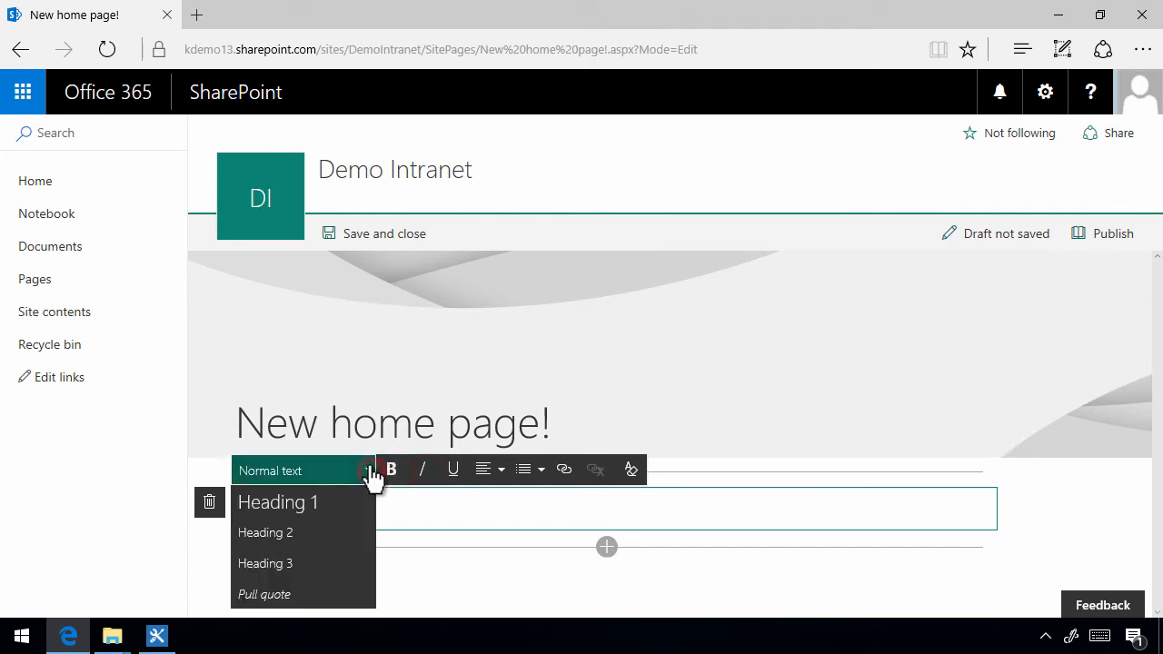
text(Hello world!)
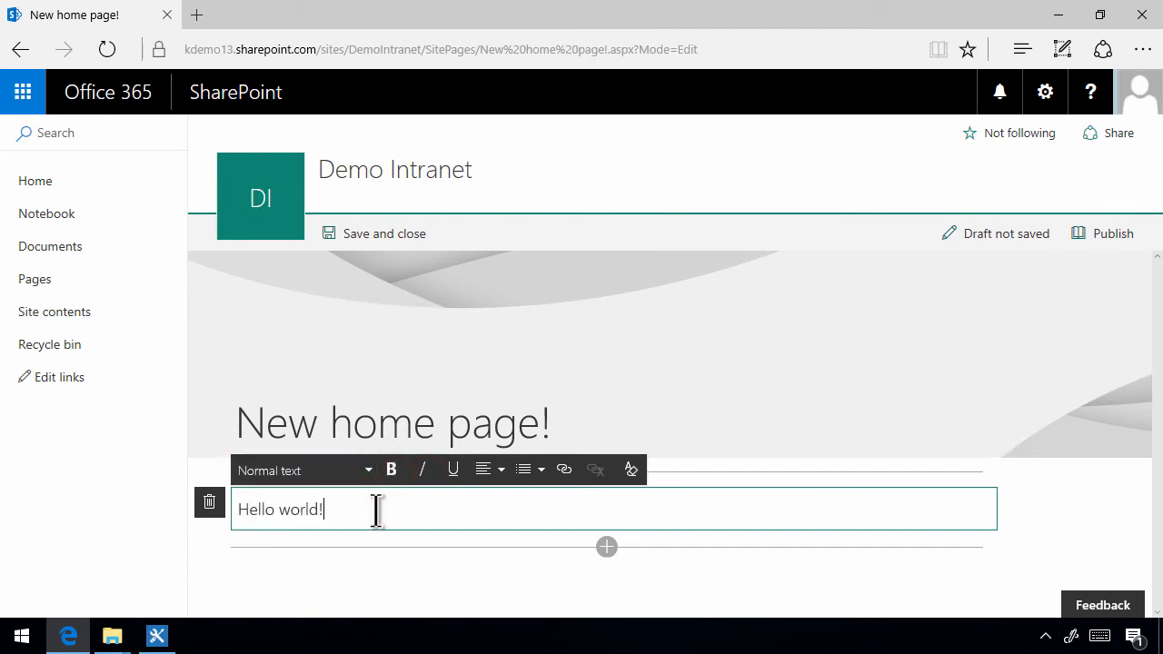
click(606, 545)
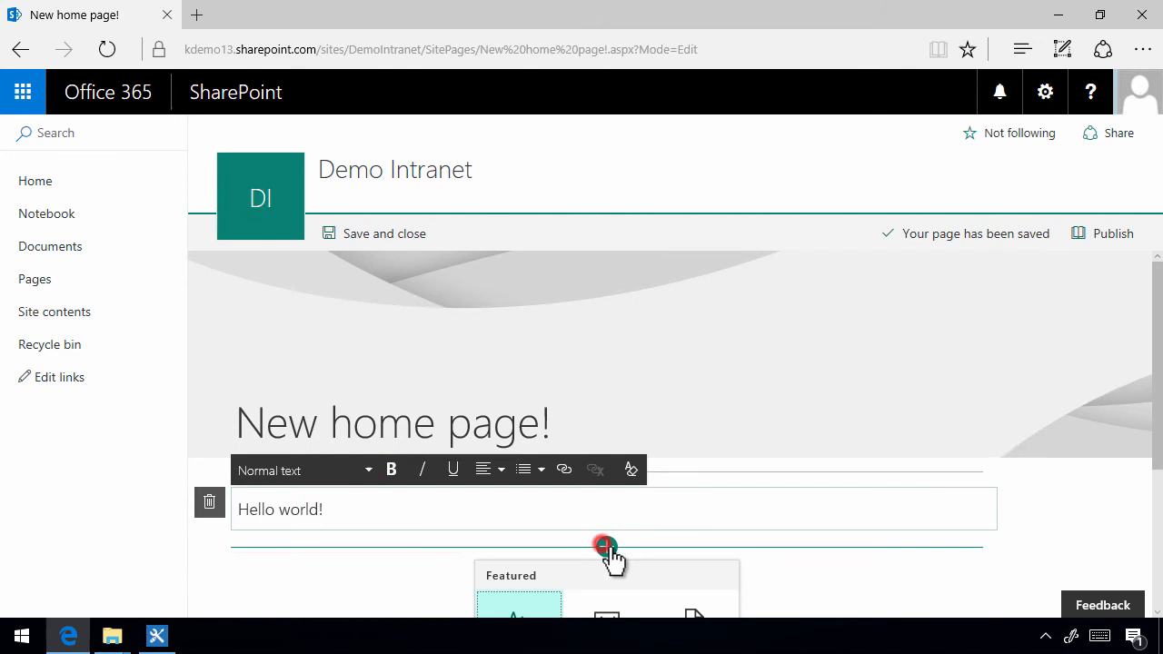
- Publish the 'New home page!' page from the command bar
scroll(down, 3)
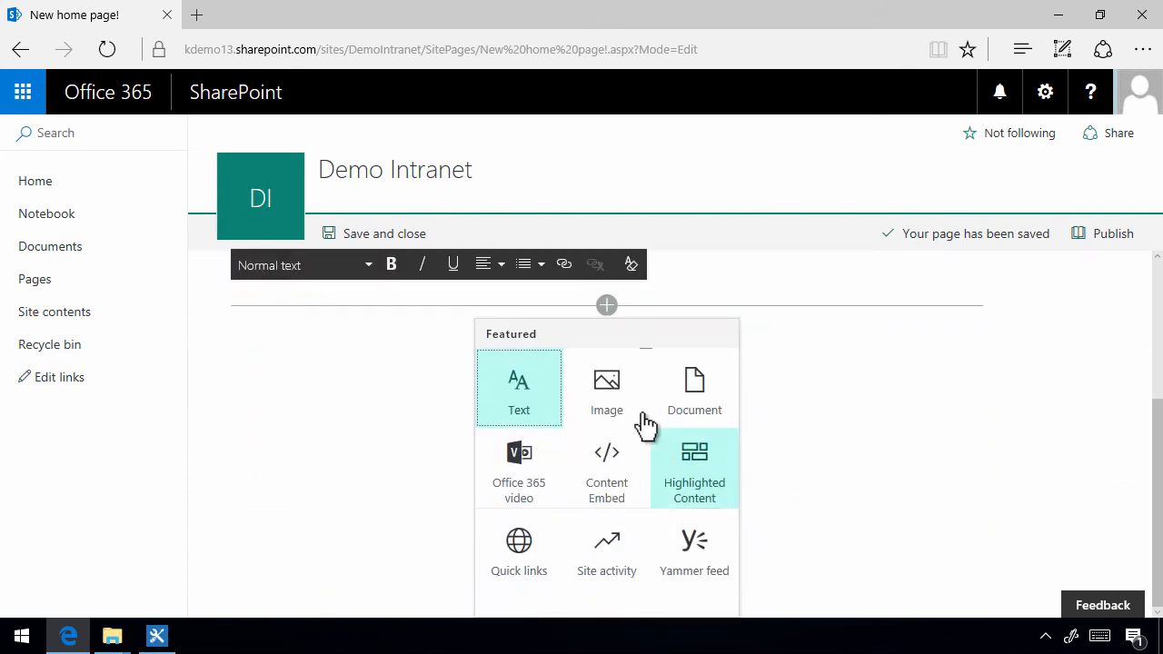
mouse_move(669, 382)
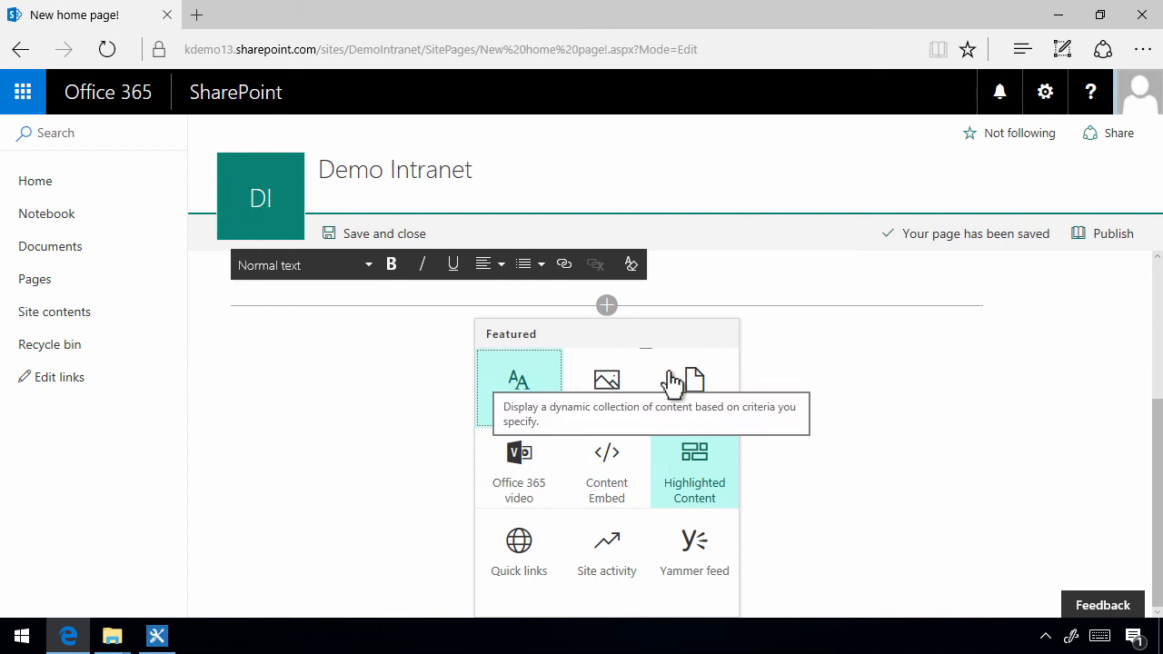
mouse_move(781, 426)
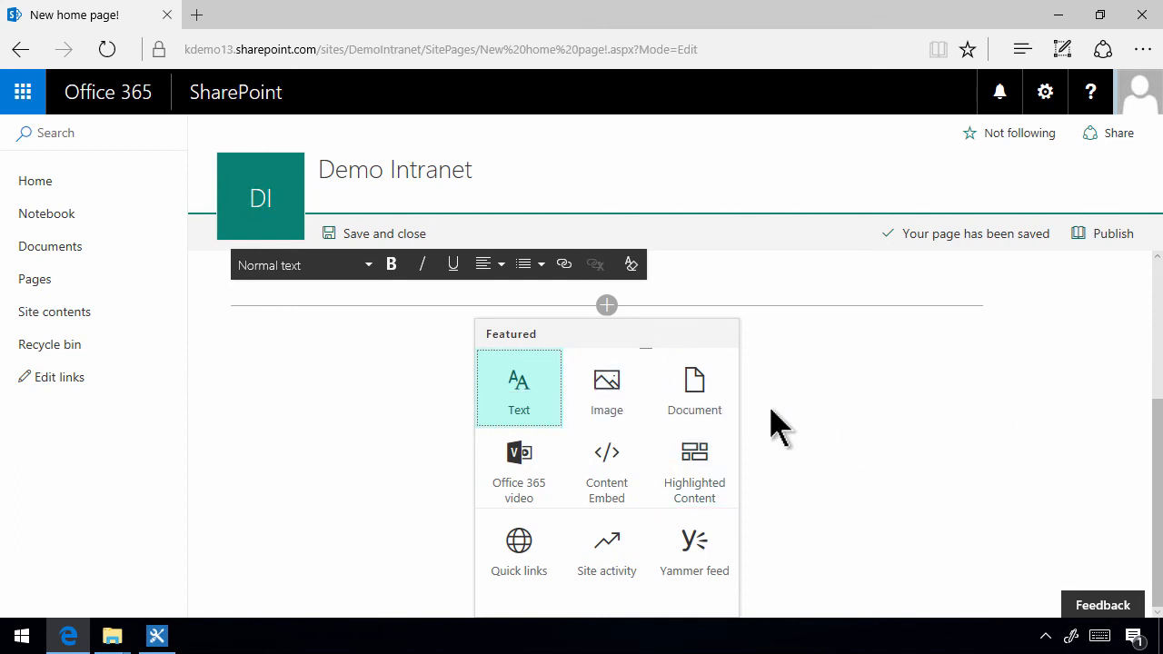
mouse_move(694, 468)
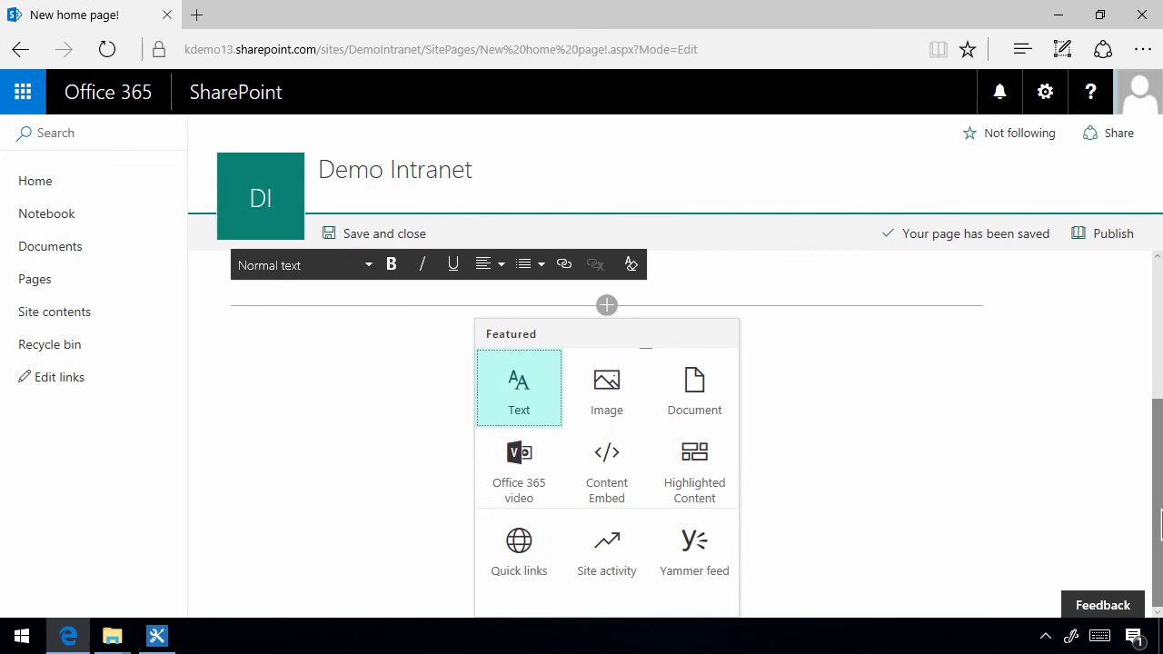
mouse_move(606, 390)
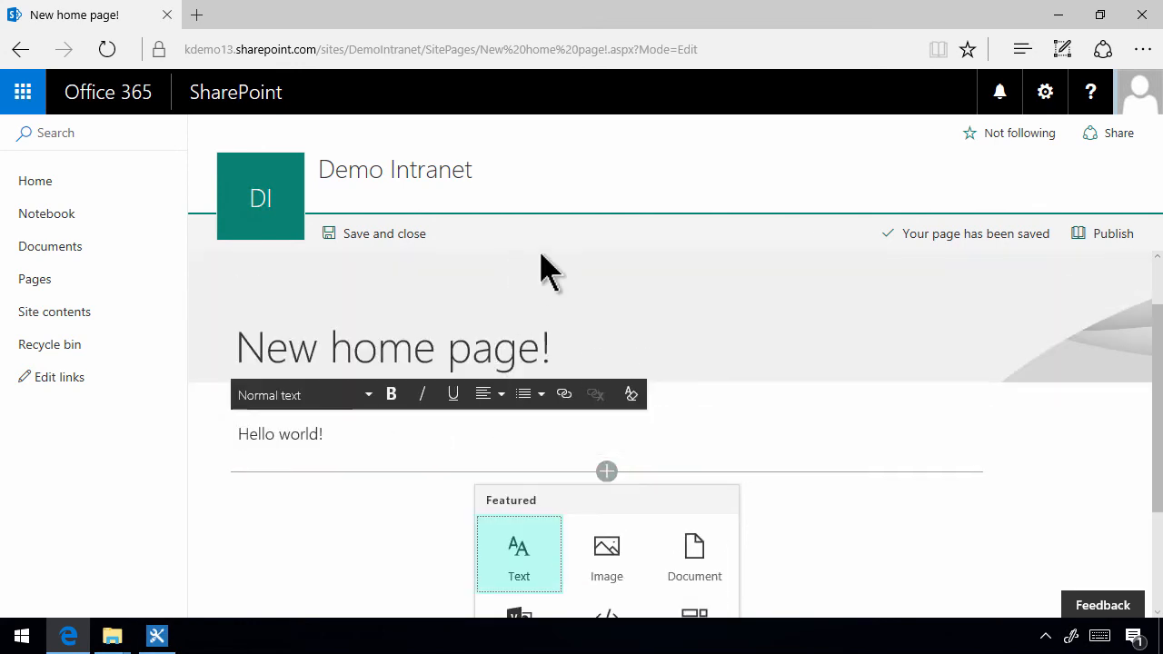
click(1112, 232)
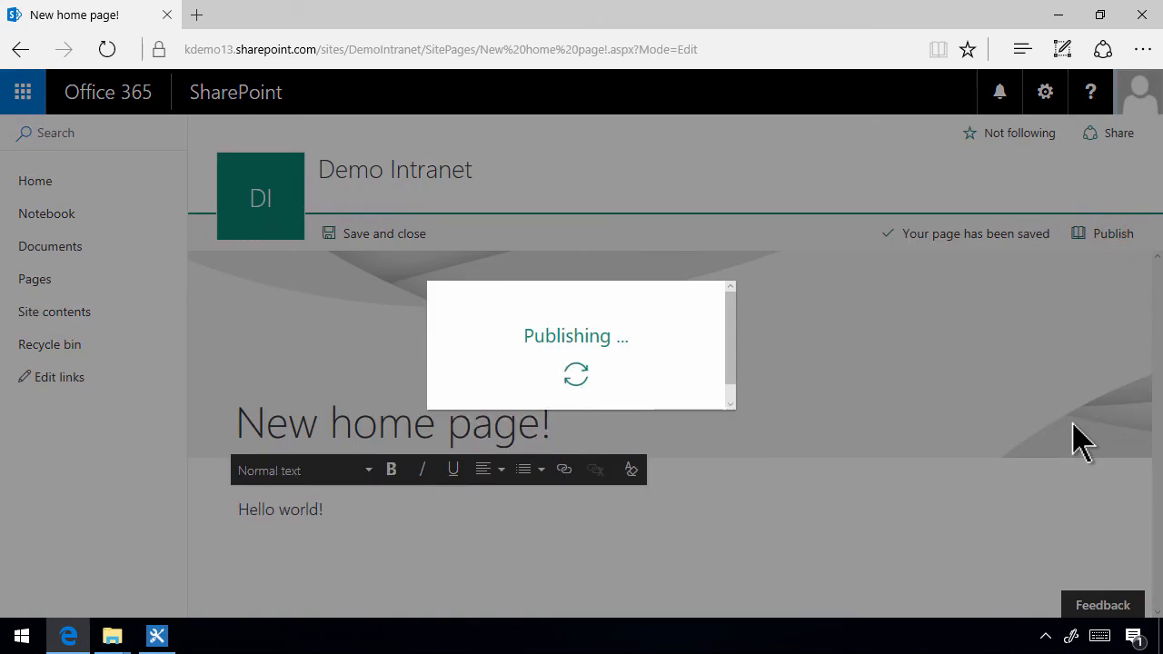
- Return to the classic Demo Intranet home page via the left navigation
click(1112, 232)
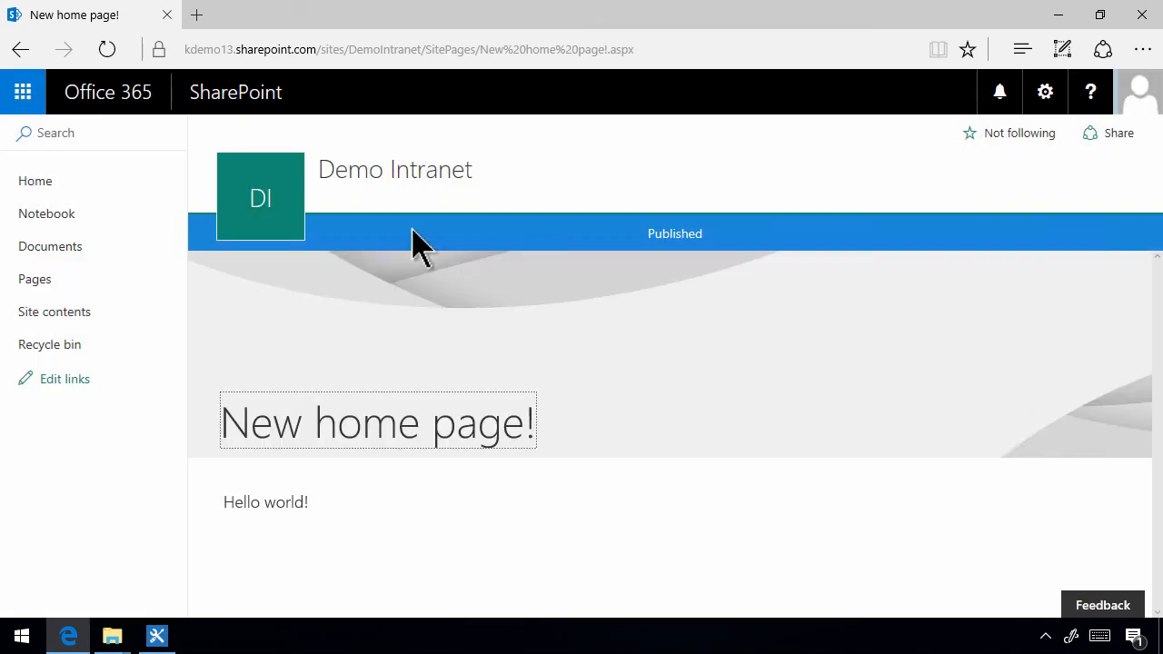
click(36, 180)
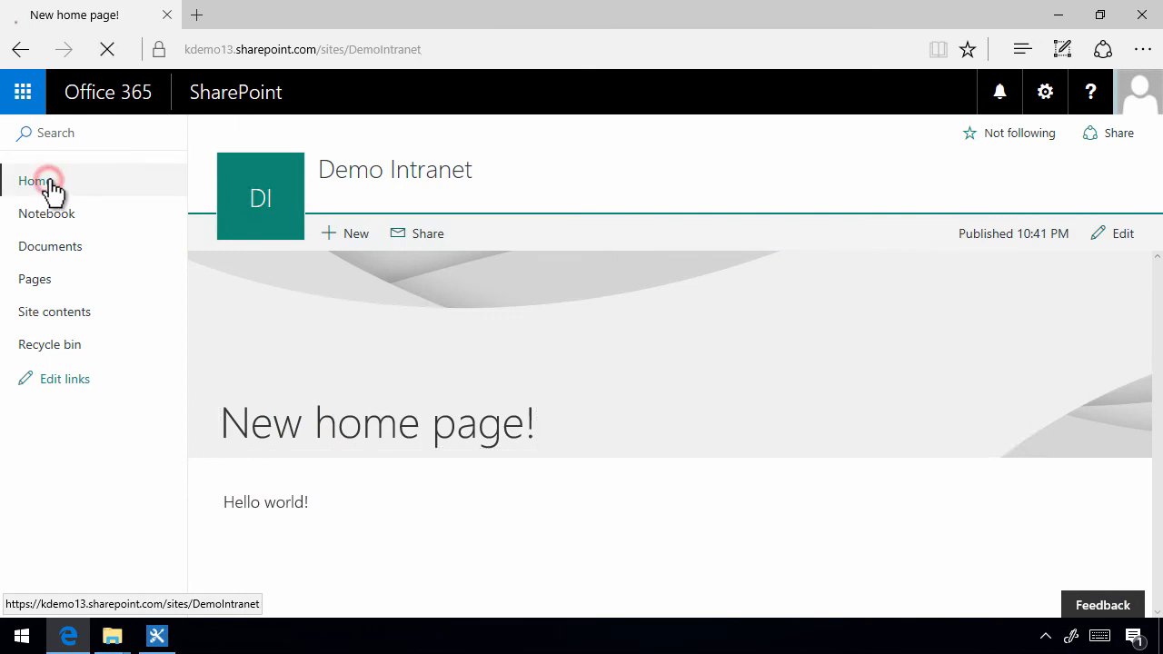
click(36, 182)
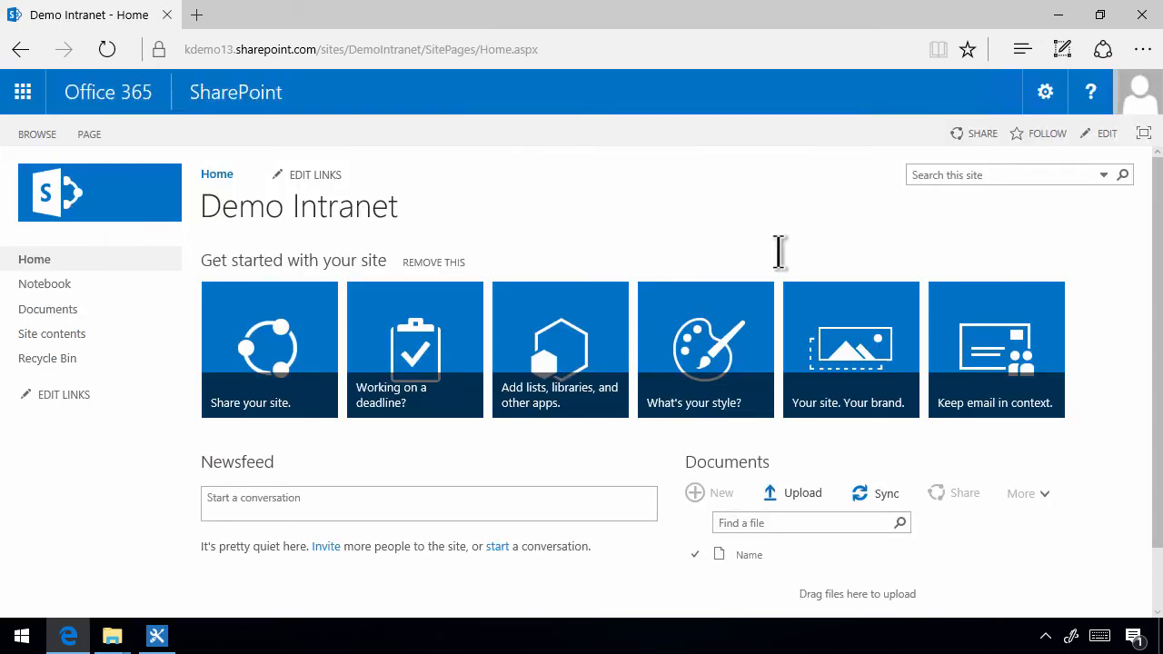
mouse_move(164, 343)
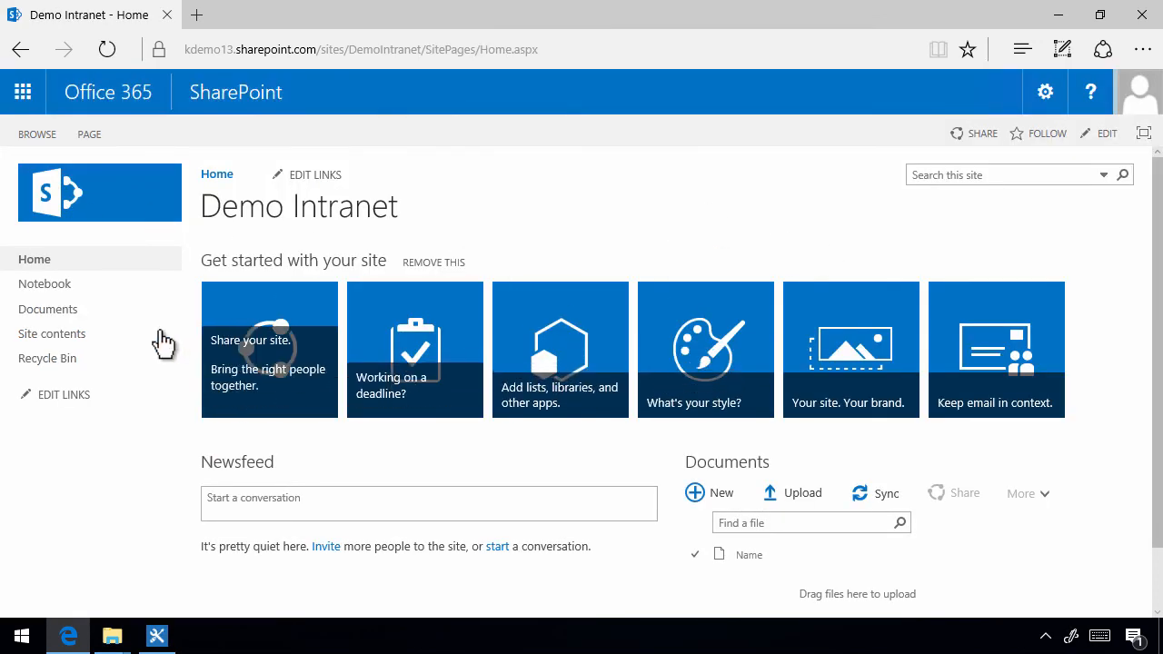
- Go to Site contents and into the Site Pages library
click(50, 334)
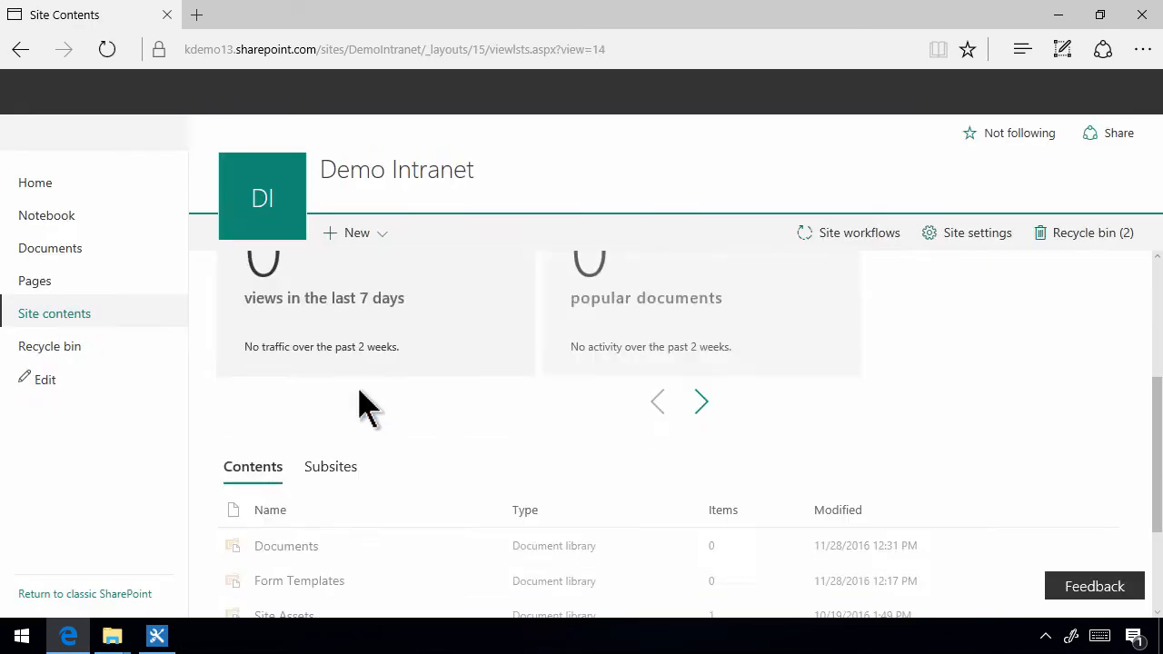
scroll(down, 3)
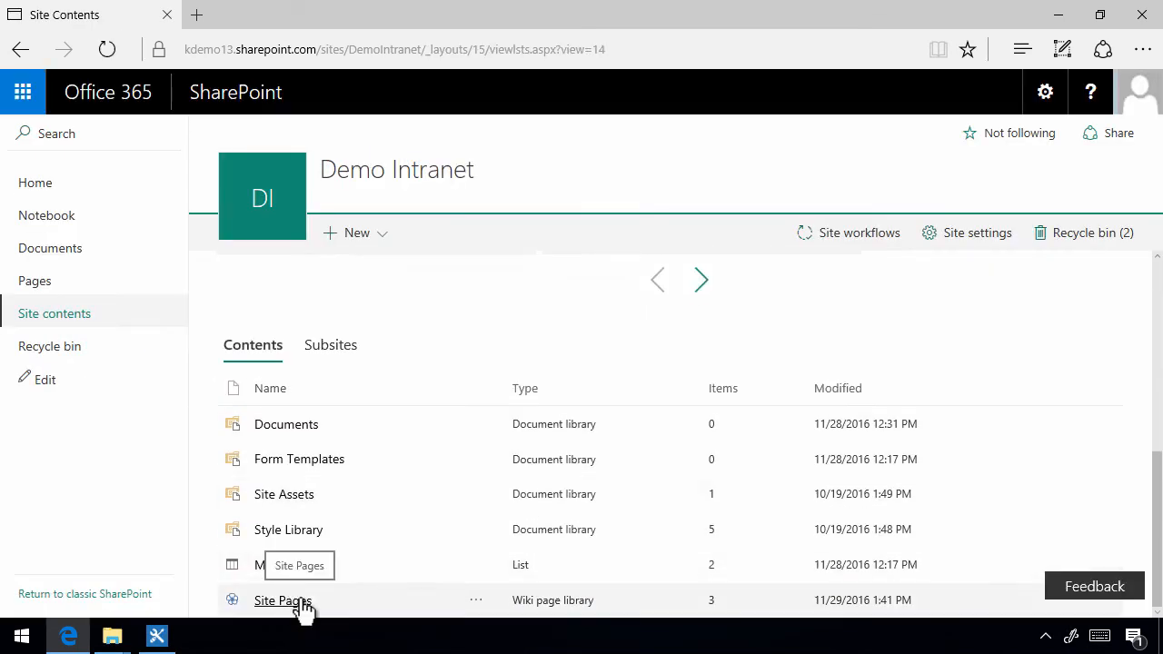
click(284, 599)
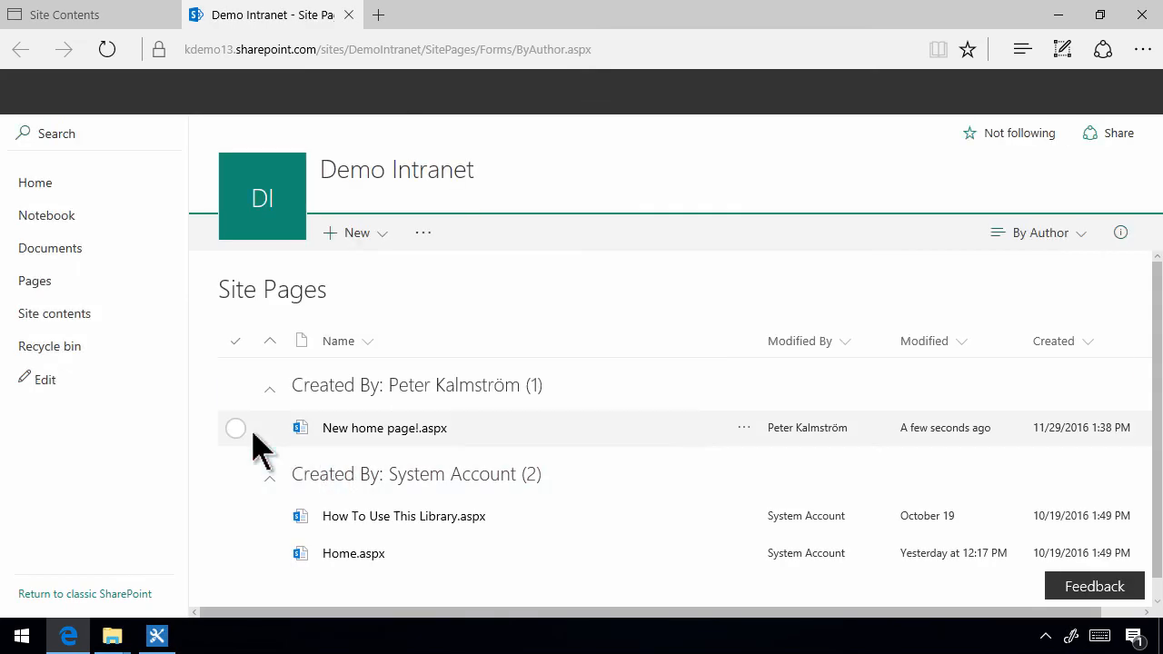
- Select New home page!.aspx and make it the site homepage
click(236, 429)
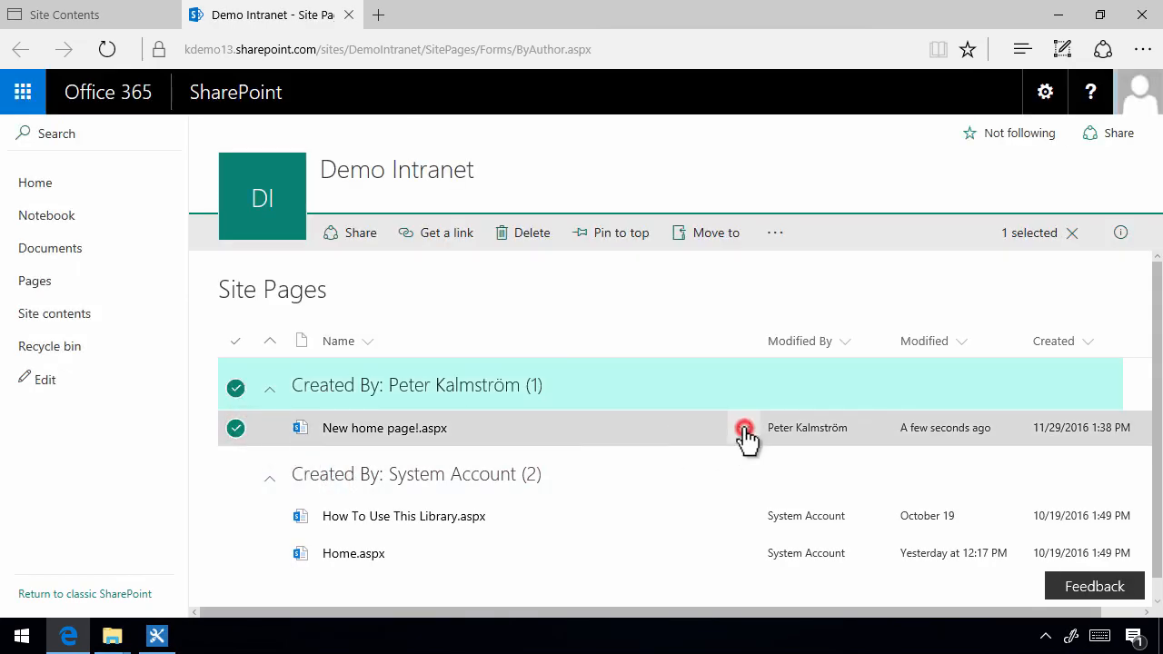
click(774, 232)
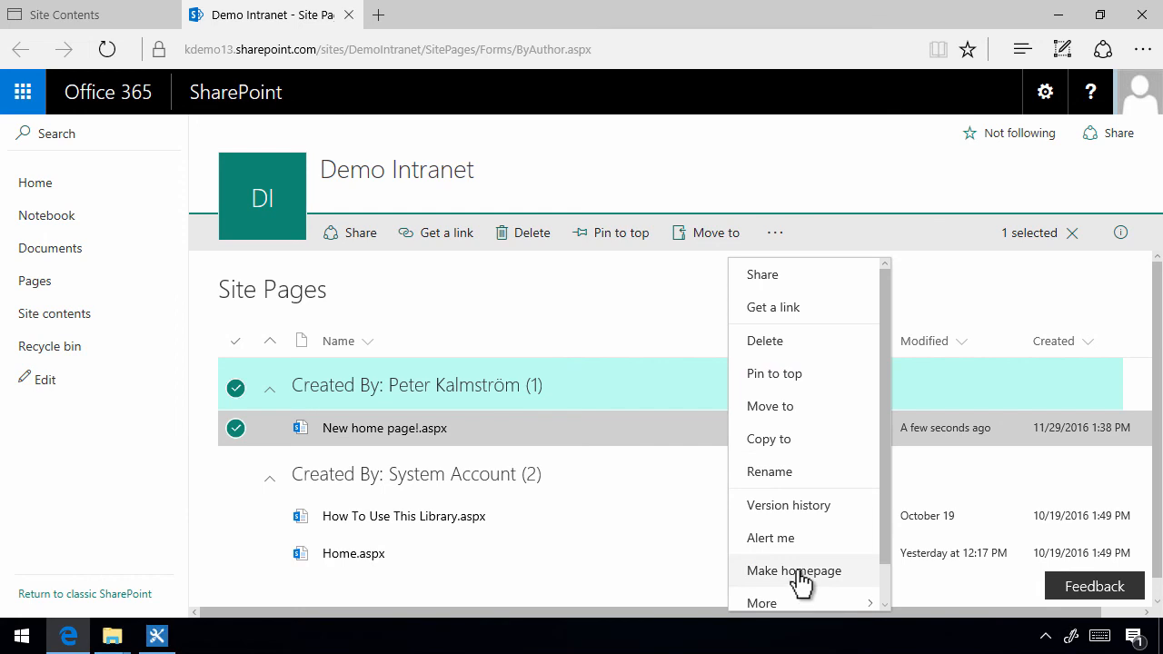
click(792, 570)
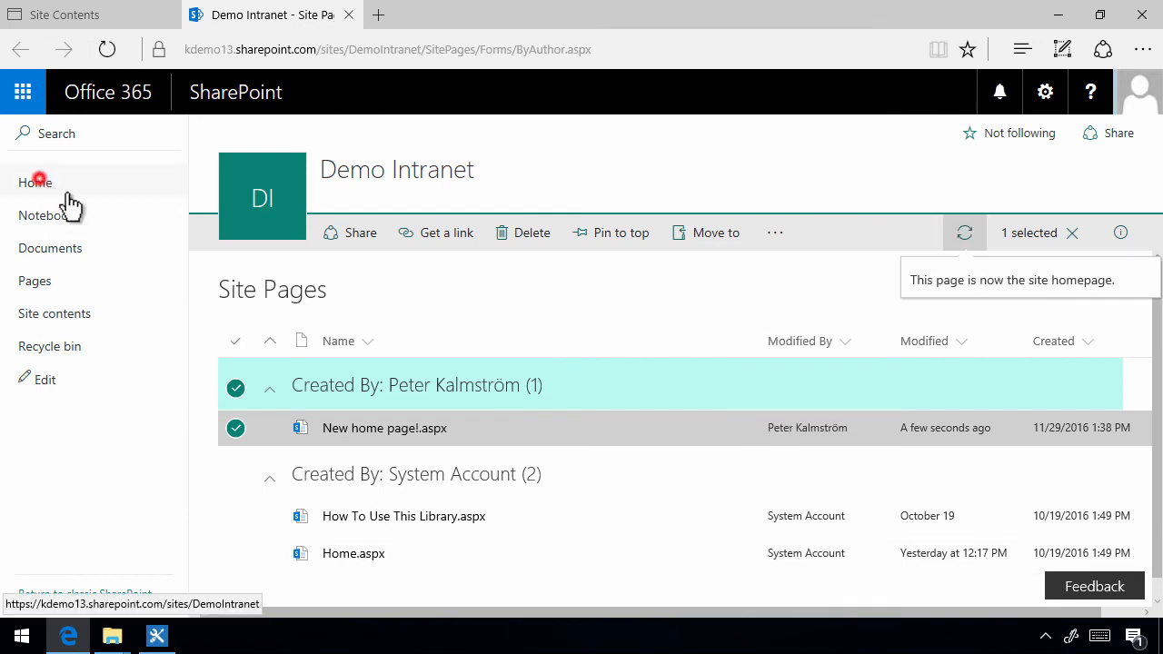
- Visit the Demo Intranet home to confirm it shows 'Hello world!'
click(385, 427)
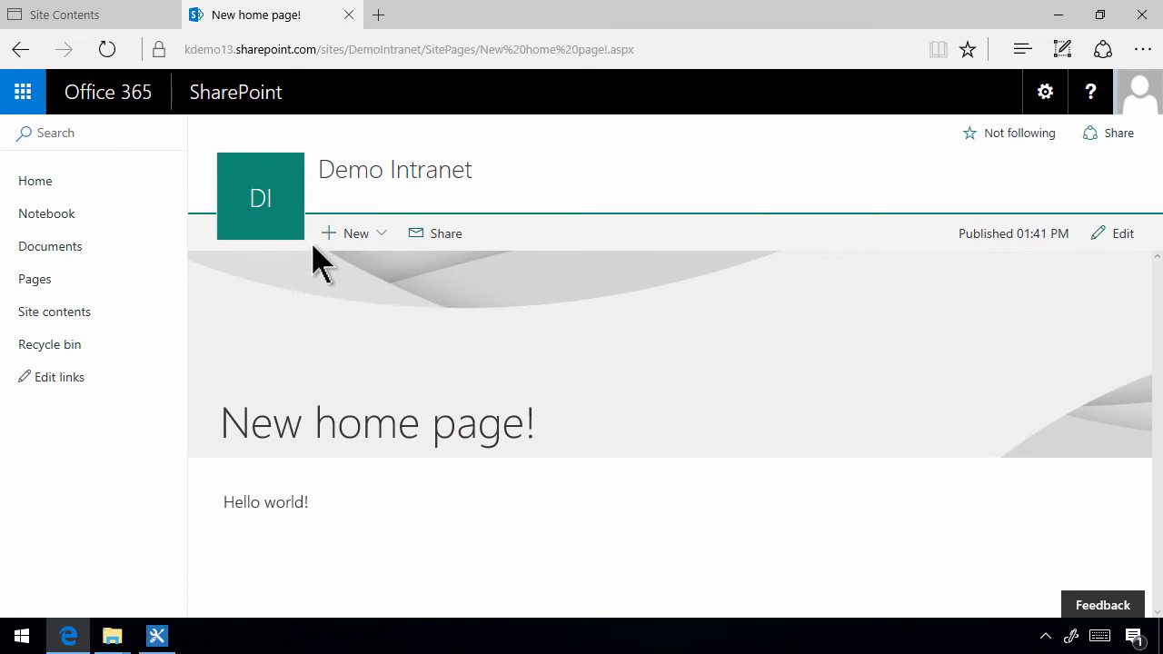
mouse_move(781, 376)
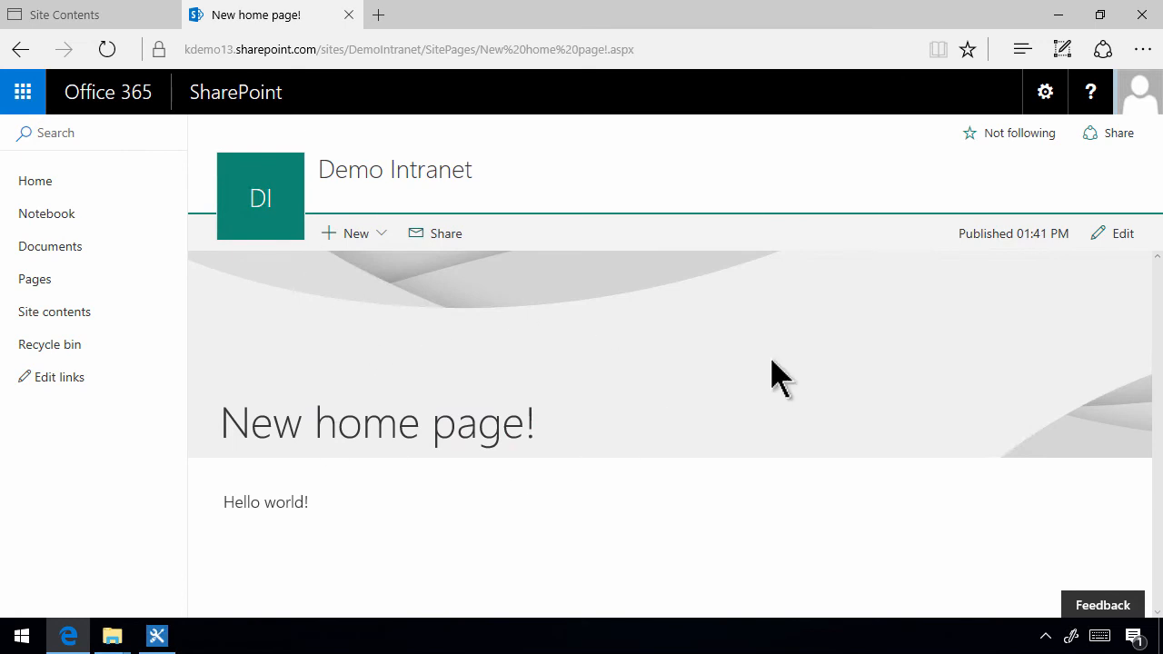
mouse_move(767, 381)
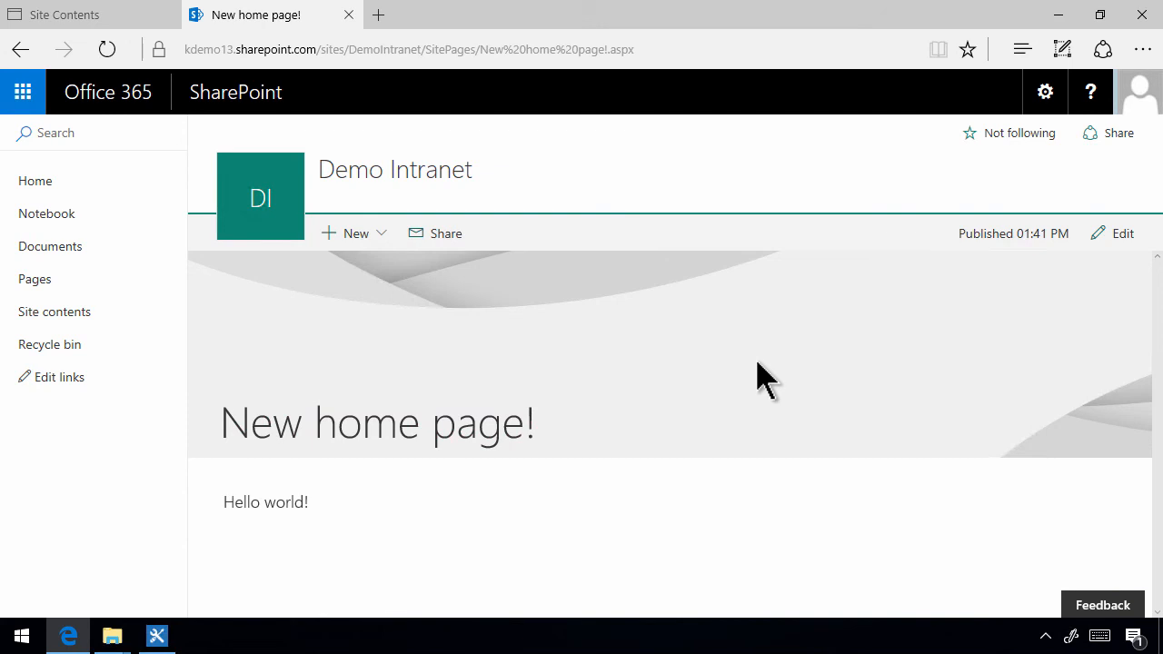
mouse_move(828, 472)
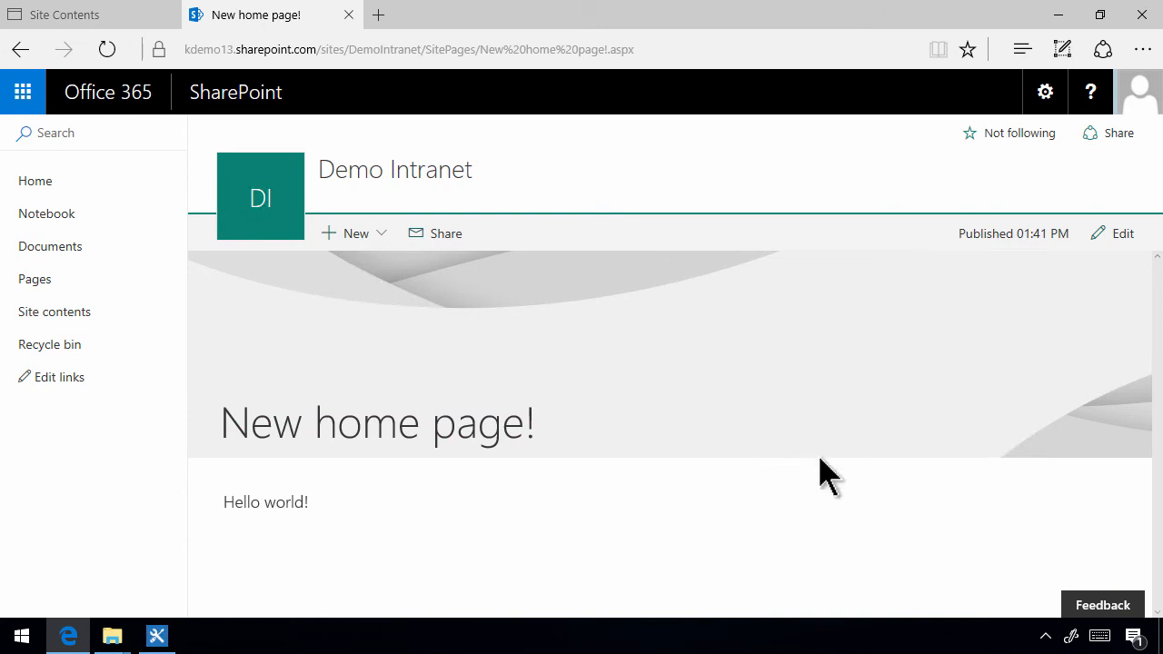